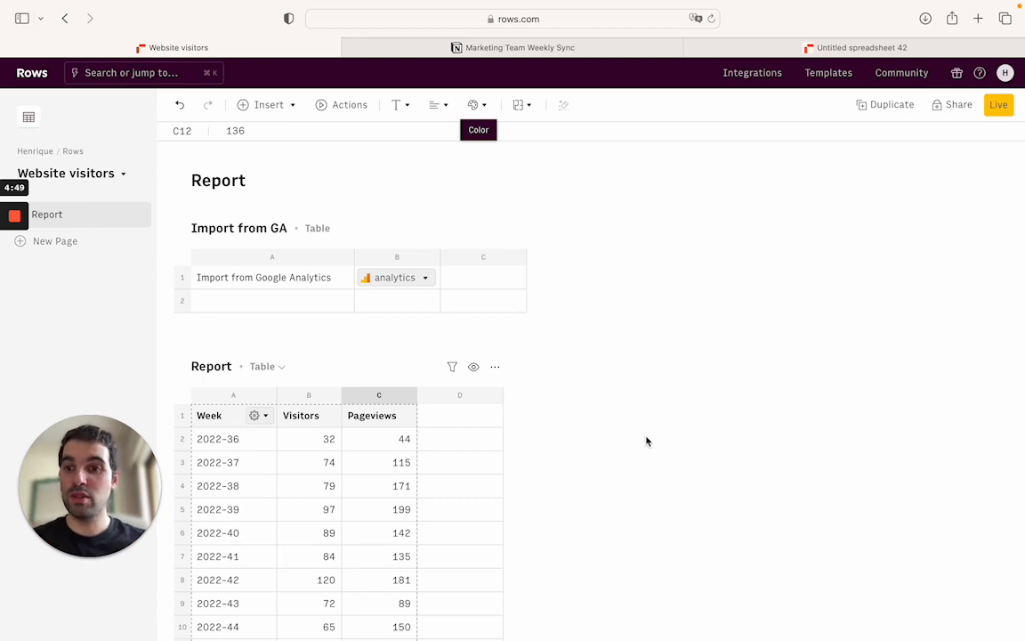
mouse_move(538, 438)
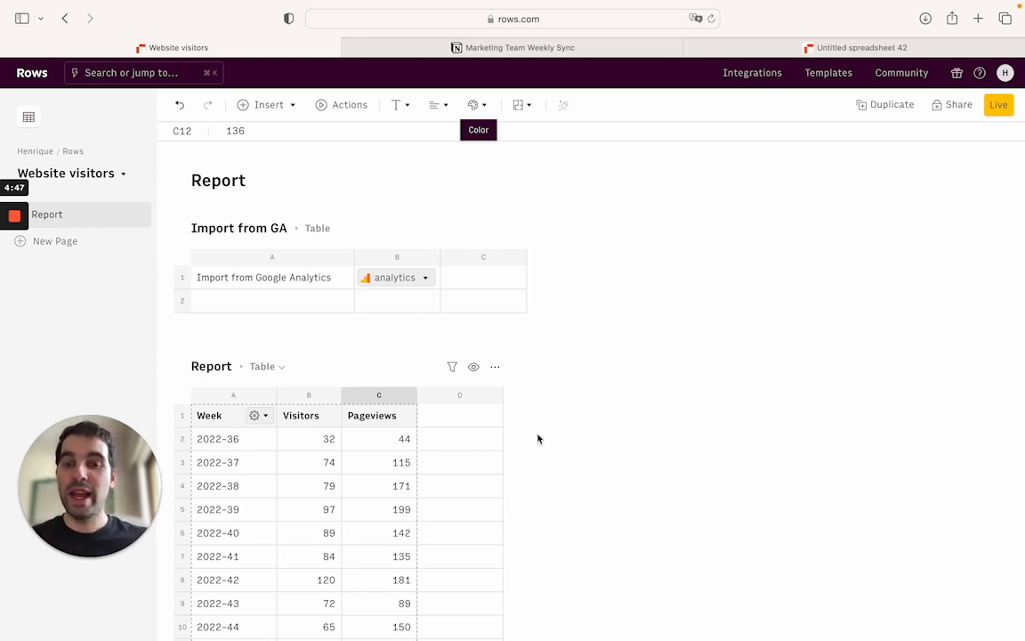
Insert a chart from the weekly data titled "Weekly website visitors and pageviews".
left_click(459, 462)
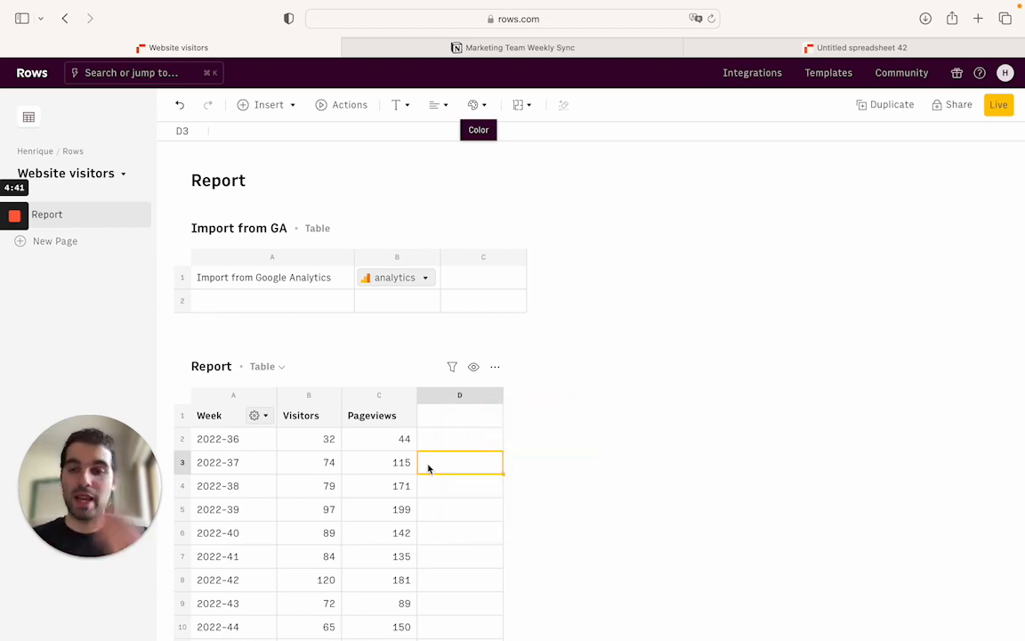
mouse_move(164, 242)
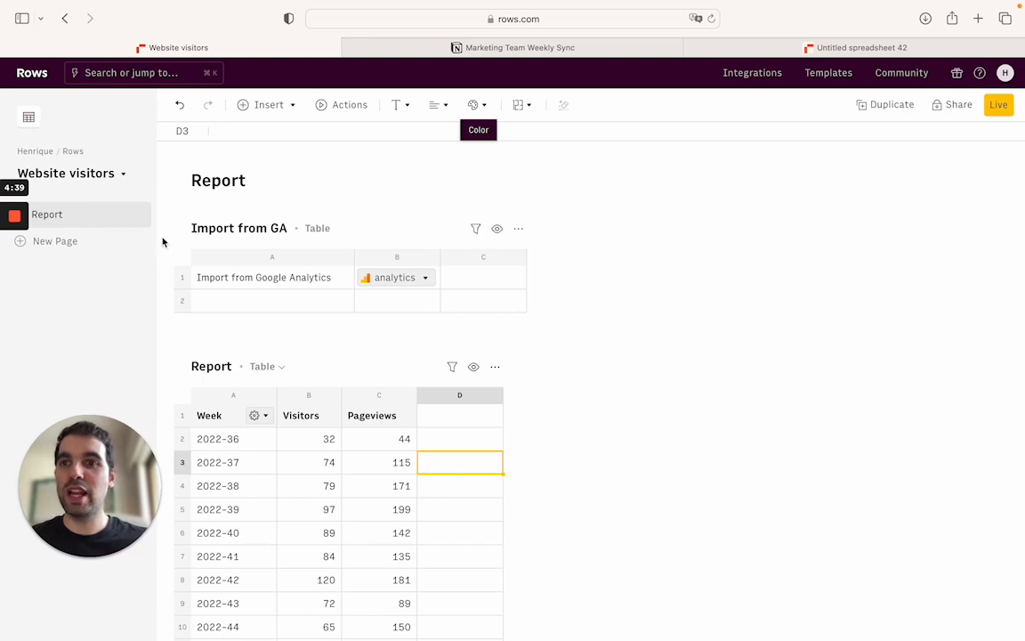
mouse_move(257, 283)
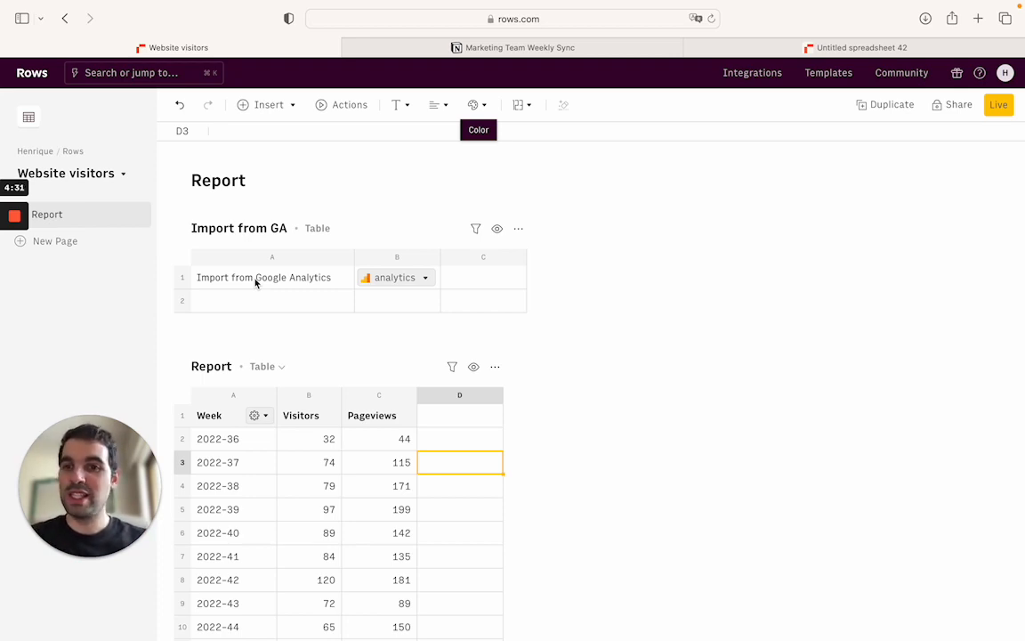
scroll("down", 3)
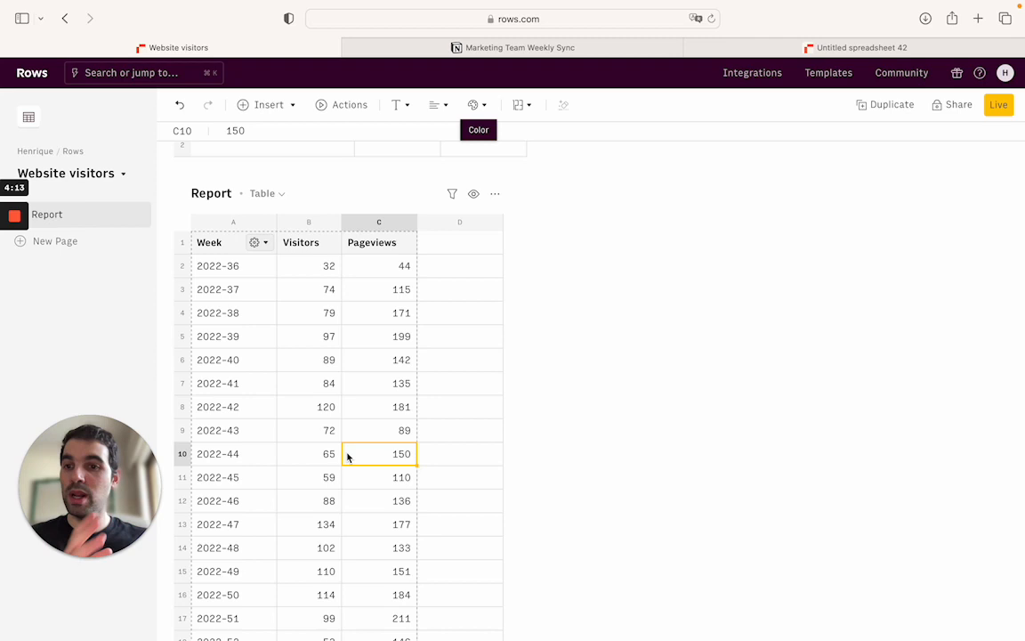
left_click(310, 404)
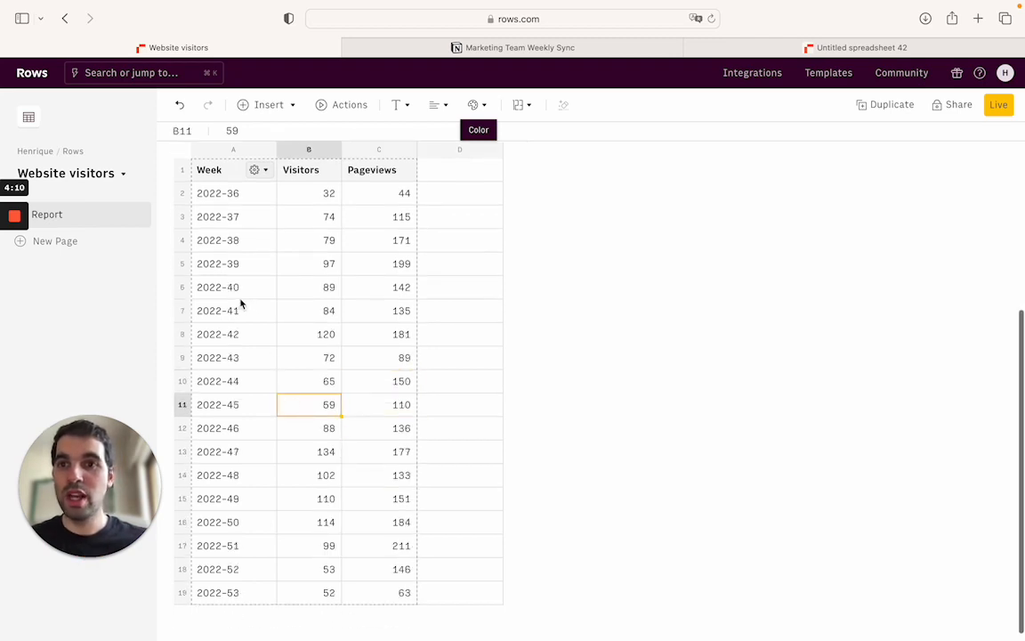
left_click(210, 176)
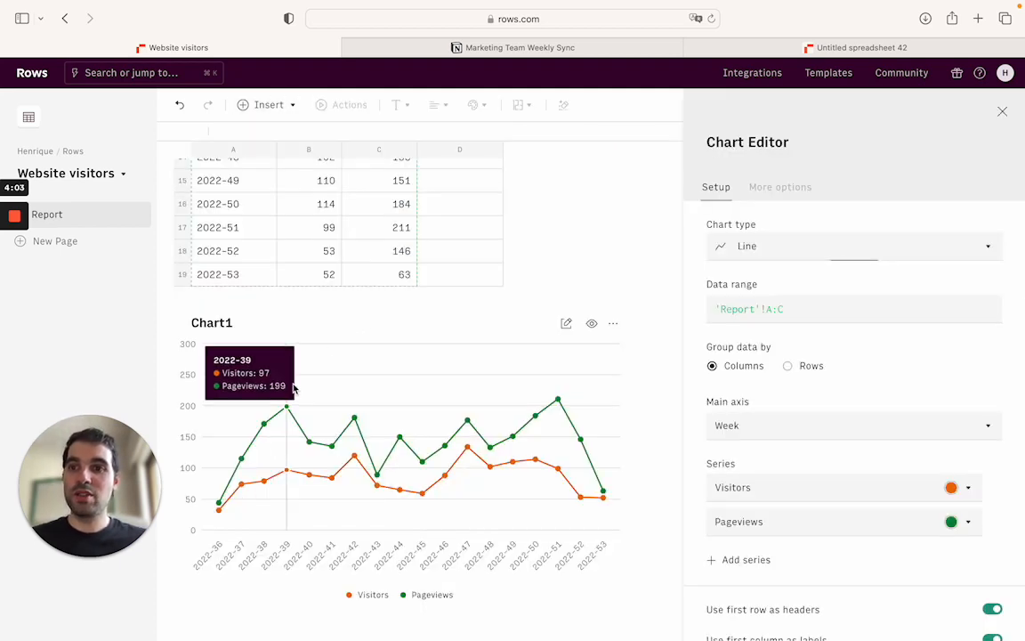
mouse_move(288, 409)
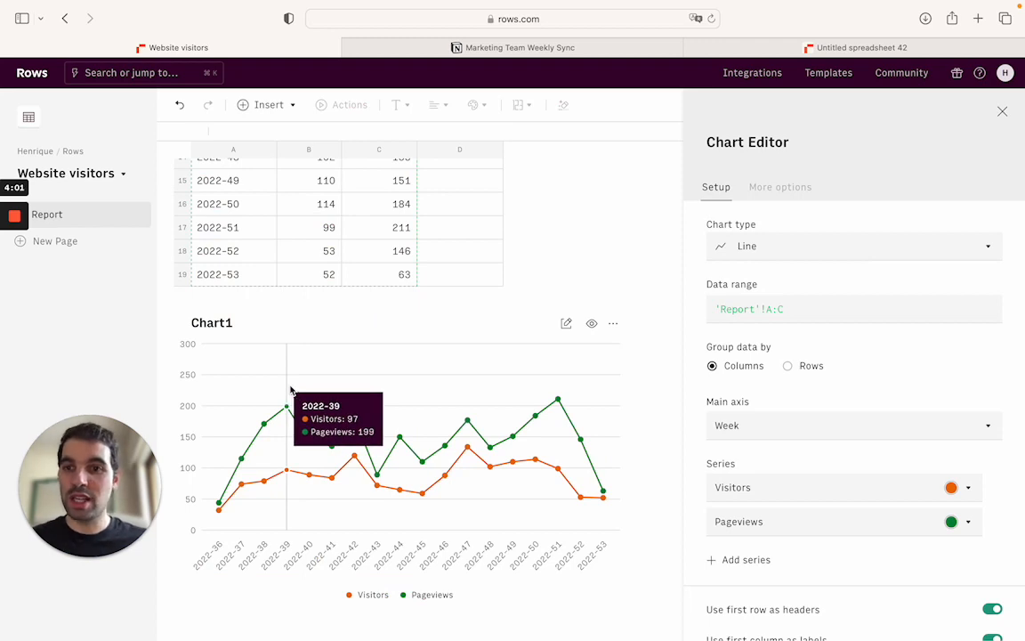
mouse_move(220, 328)
type("Weekly w")
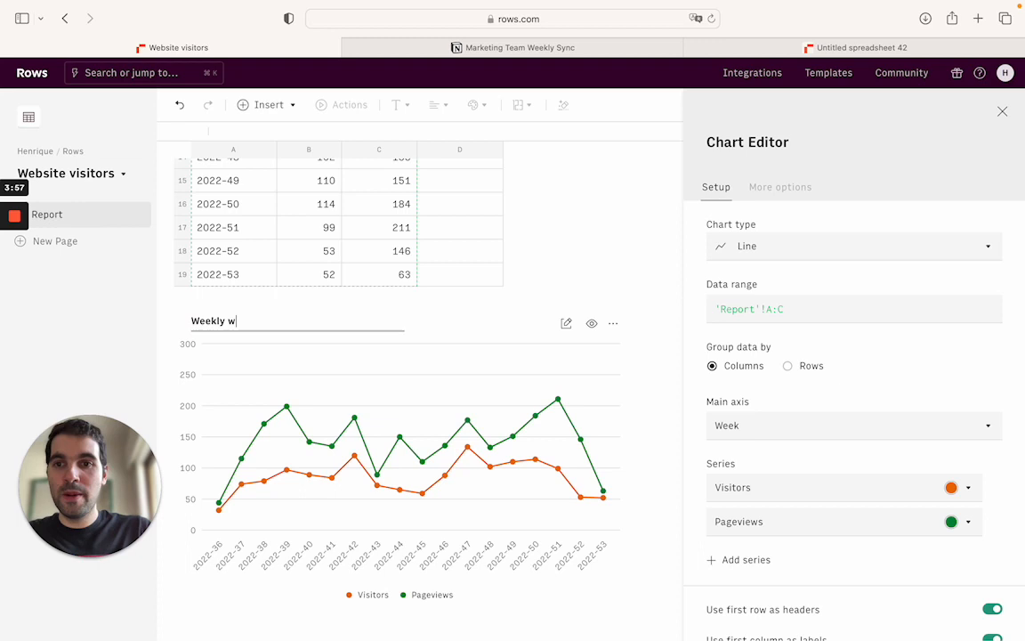
type("ebsite visitors and pageviews")
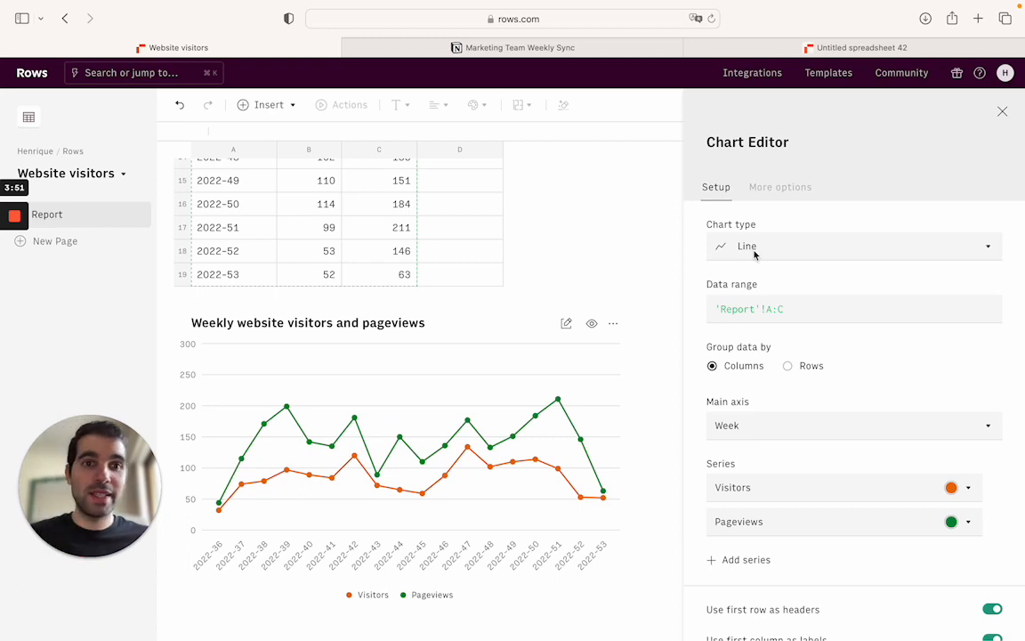
Set the chart type to Line (after trying Column) with Visitors grey and Pageviews black.
left_click(851, 245)
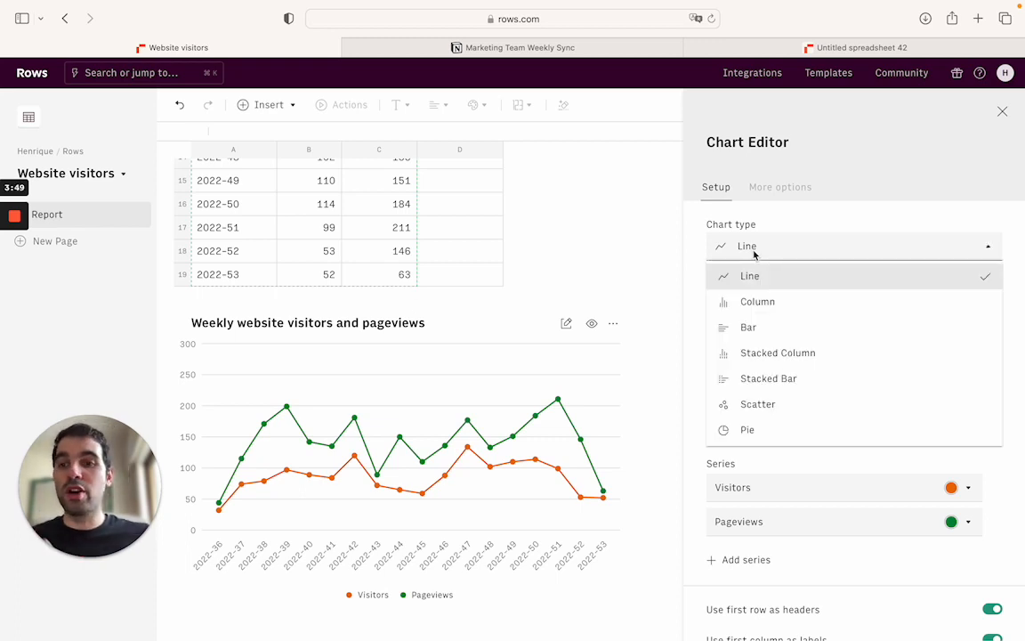
left_click(758, 302)
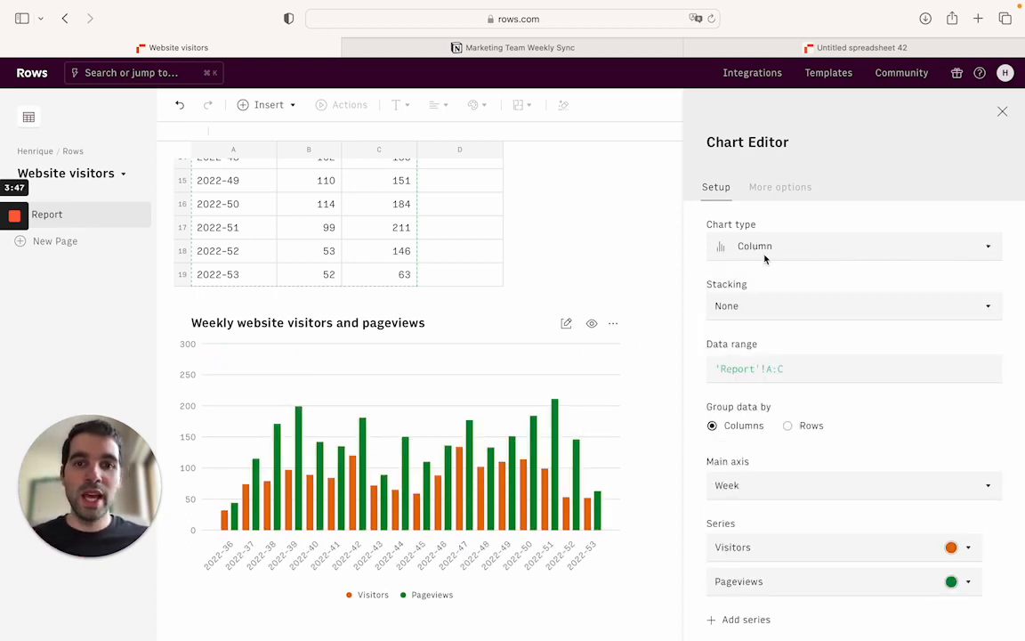
left_click(853, 245)
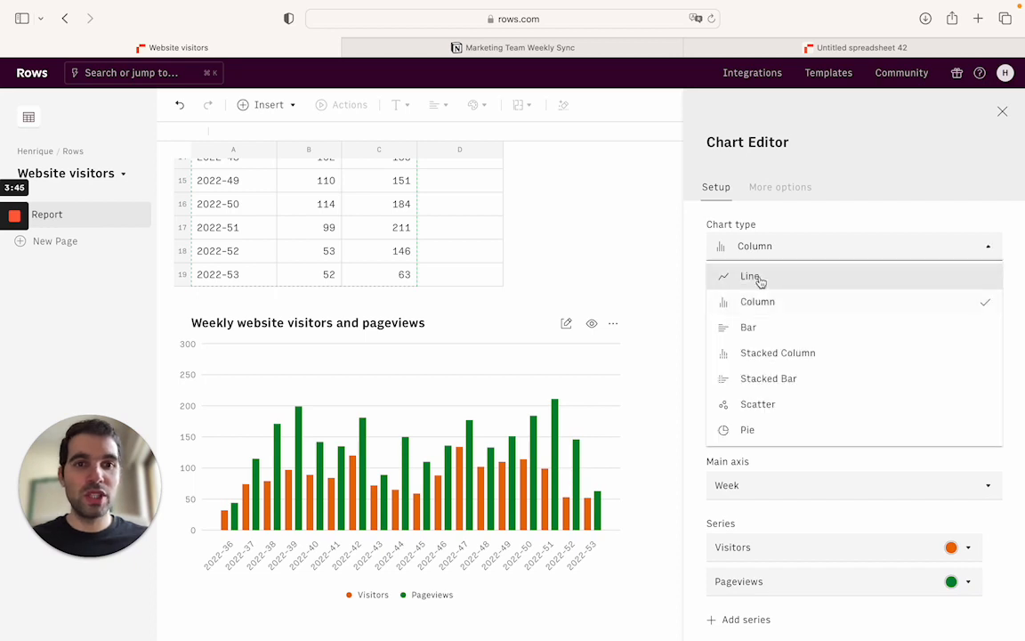
left_click(751, 277)
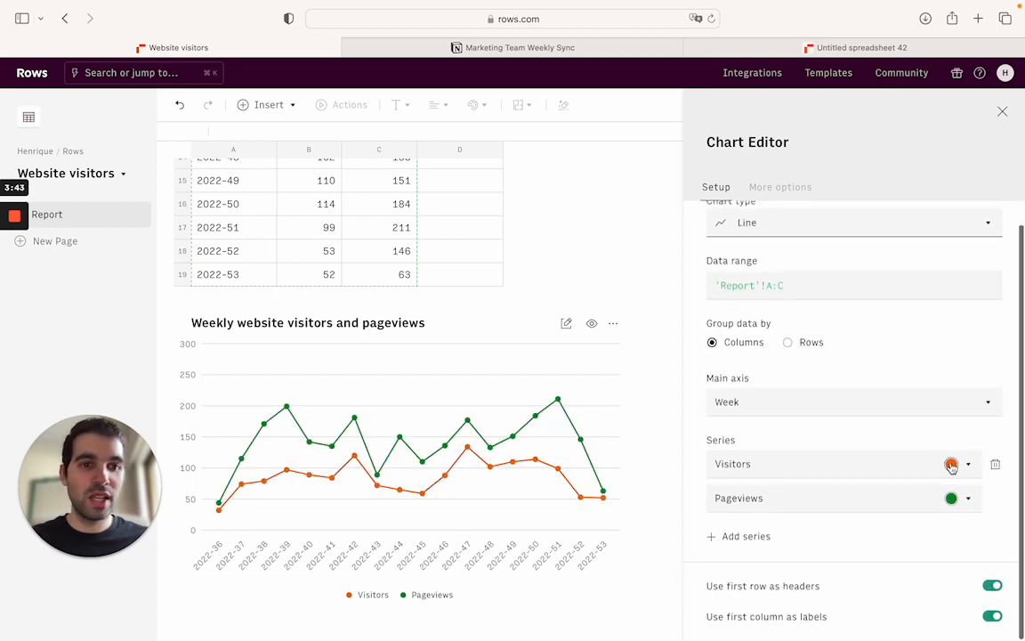
left_click(950, 463)
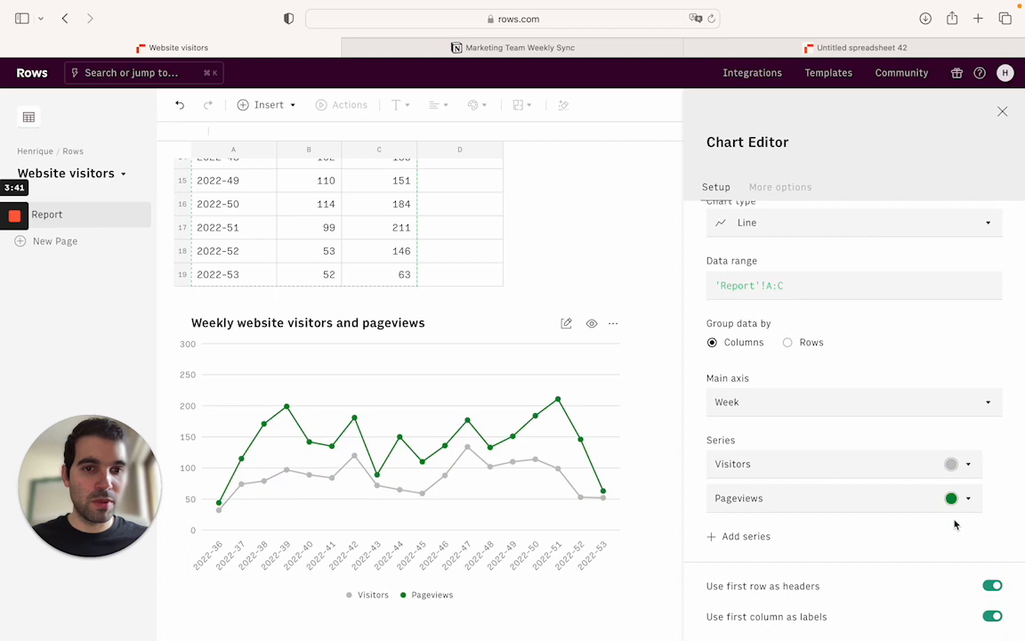
left_click(950, 498)
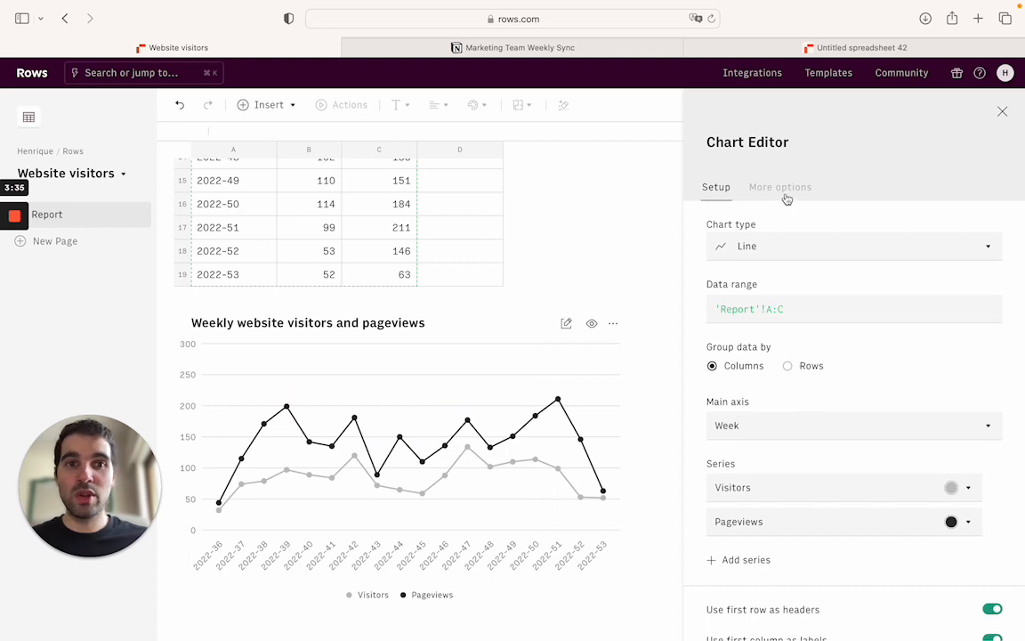
Add the description "We're seeing fluctuation. There is no obvious seasonality." in More options.
left_click(780, 187)
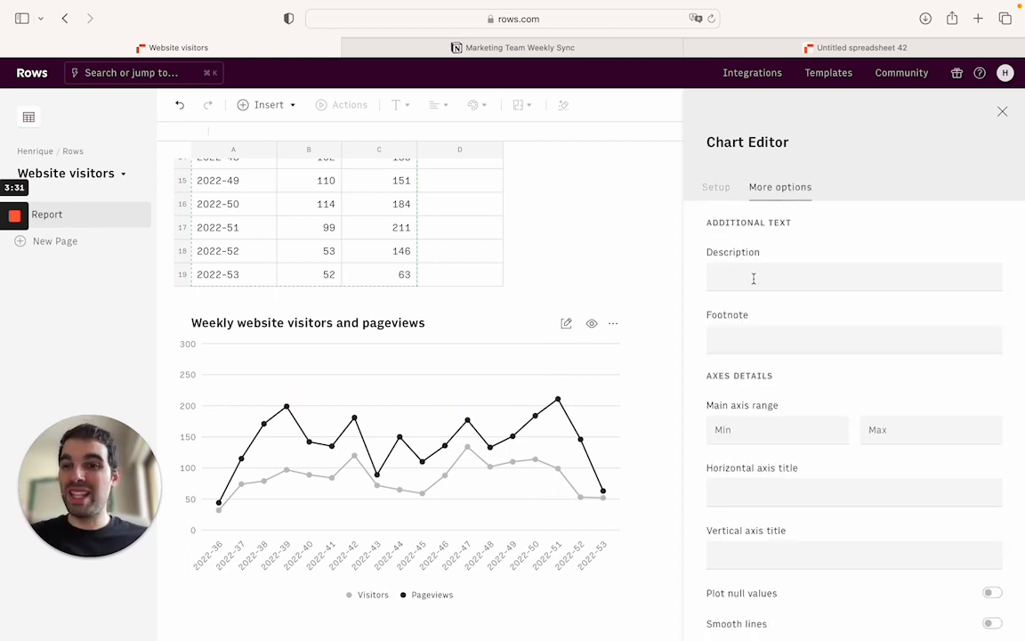
type("We're s")
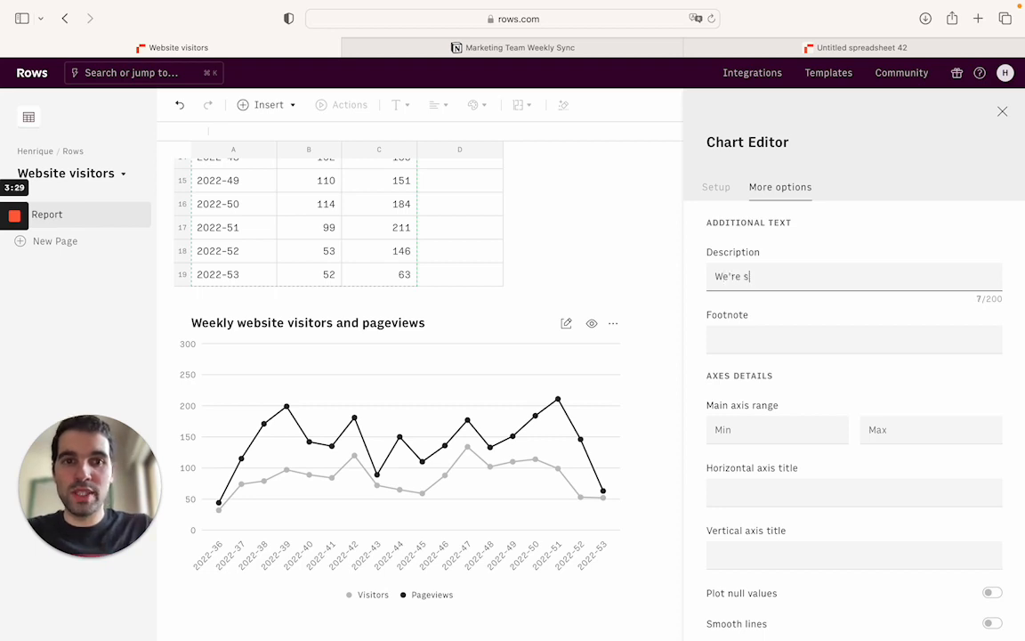
type("eeing fluctuation in the number of visitor")
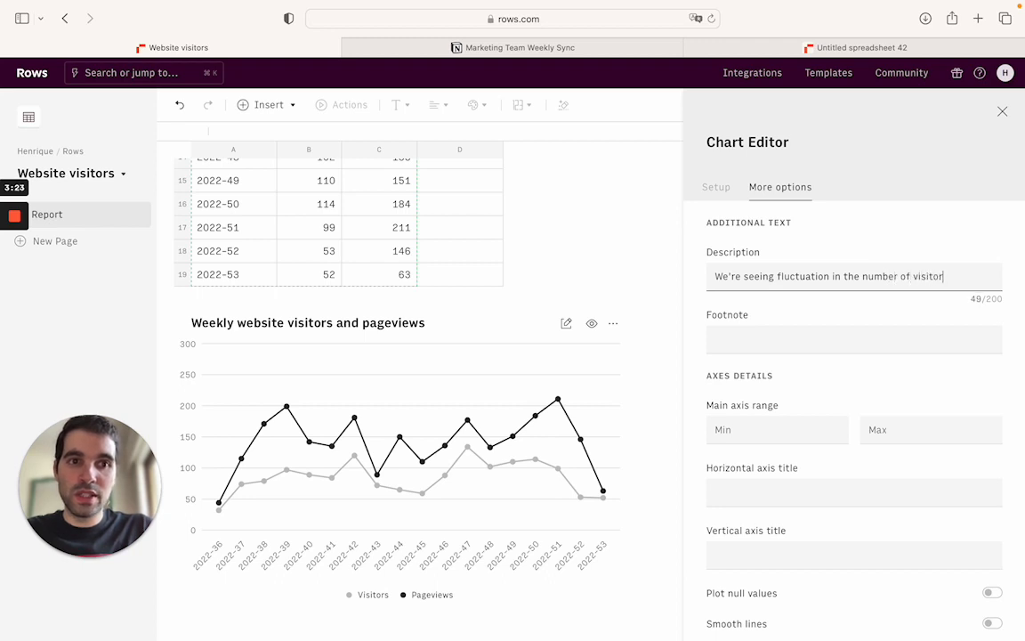
type(".")
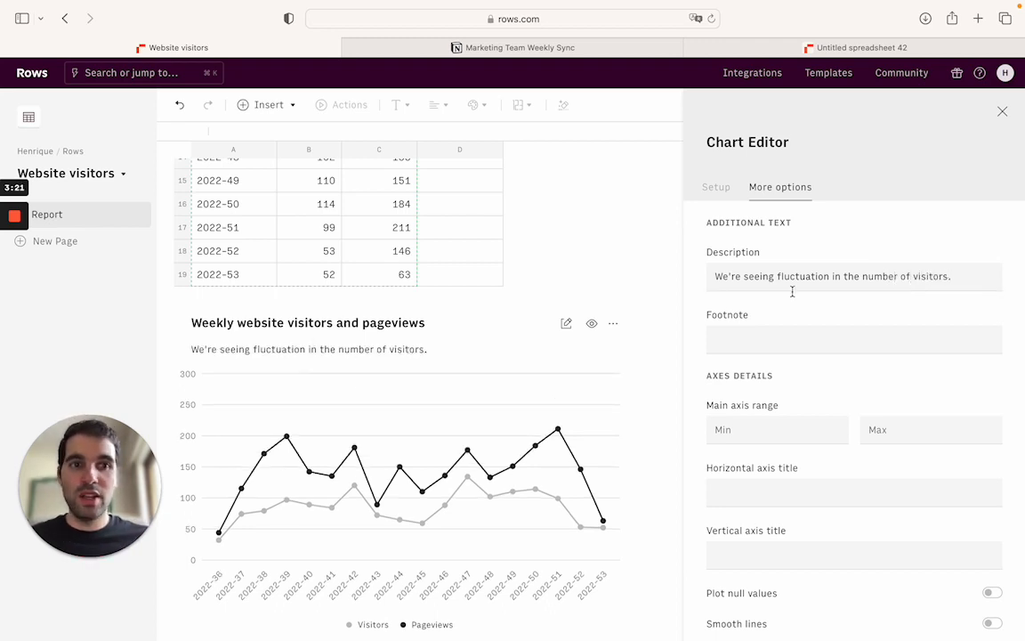
type("t")
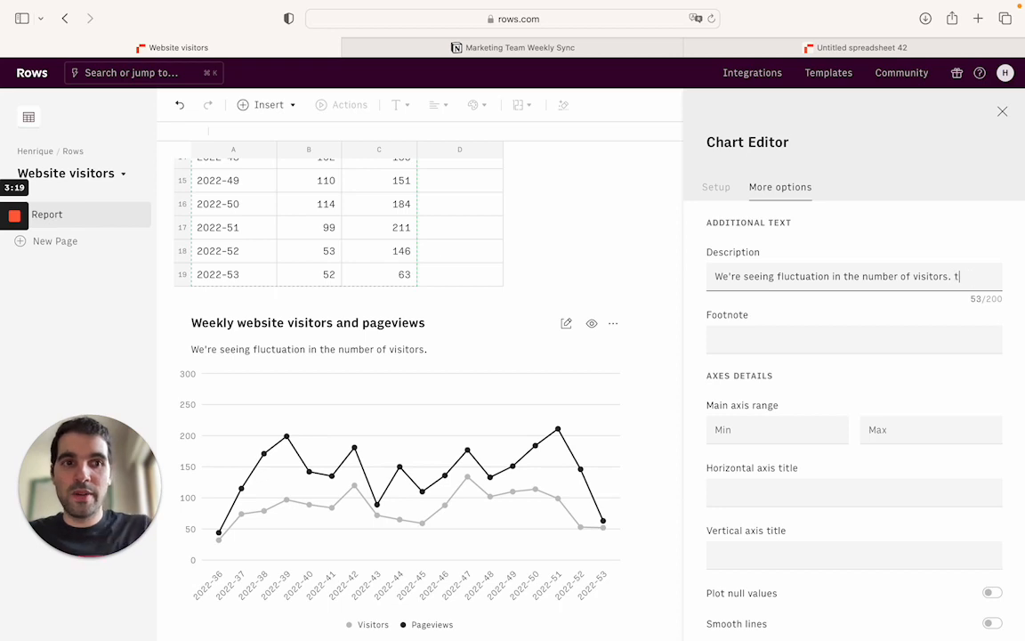
key("Backspace")
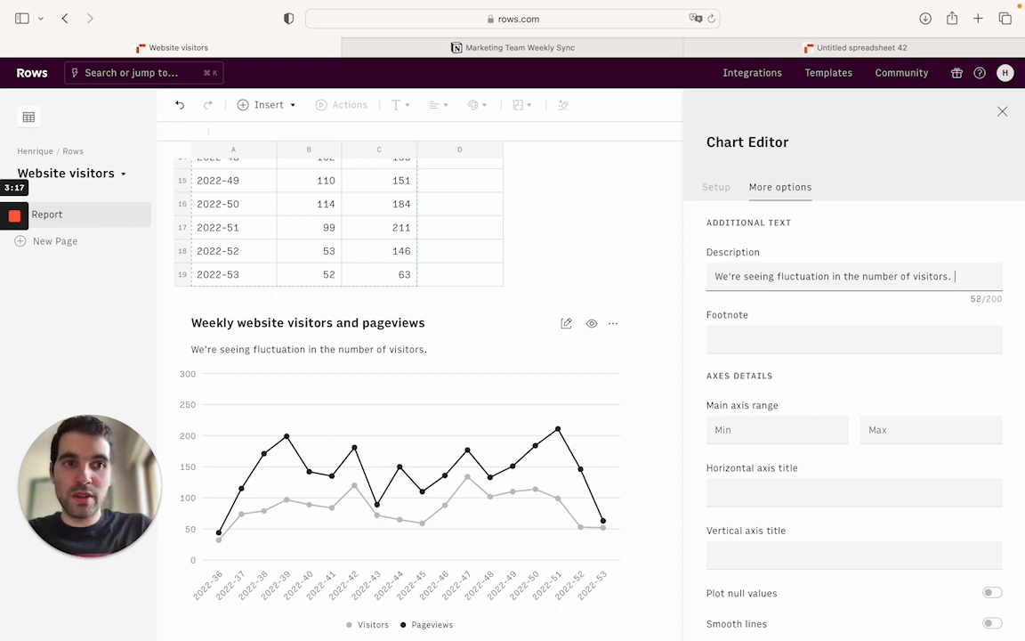
type("There is no obvio")
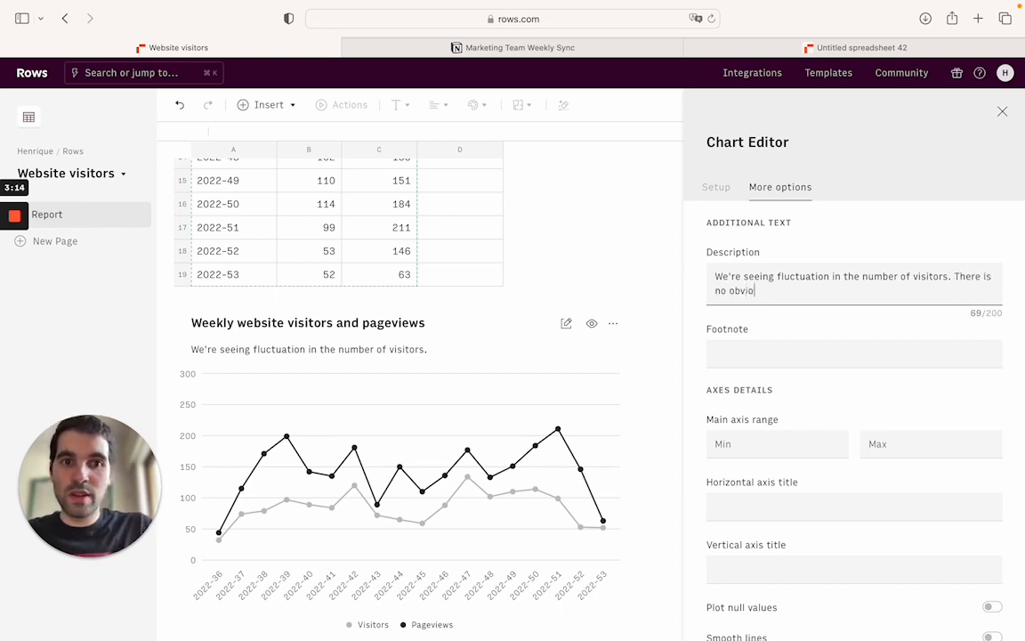
type("us seasonality.")
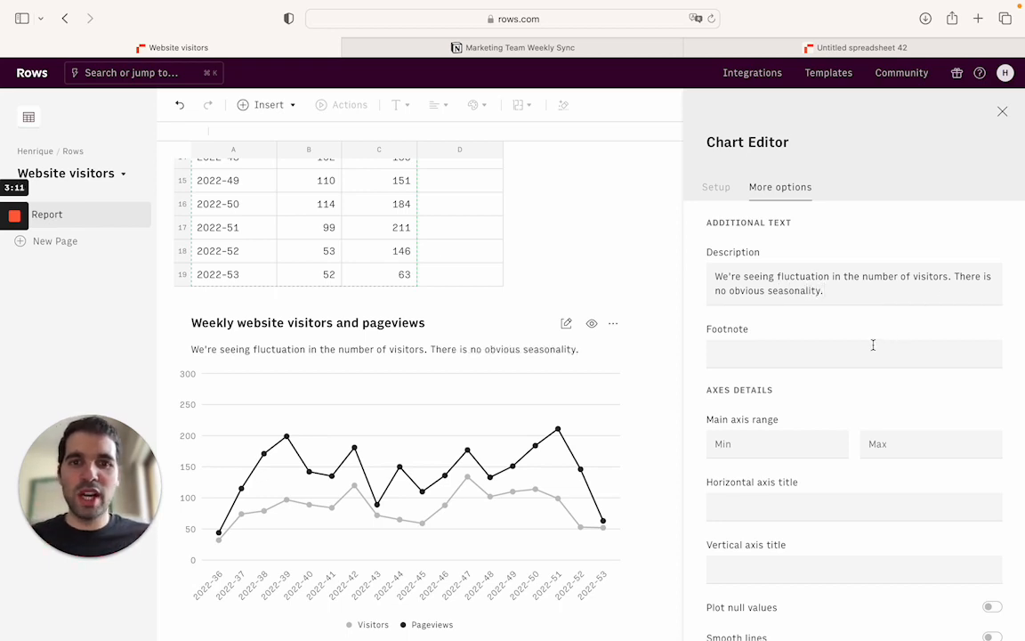
Add the footnote "Data from Google Analytics. Imported daily," and finish the chart options.
type("Data from")
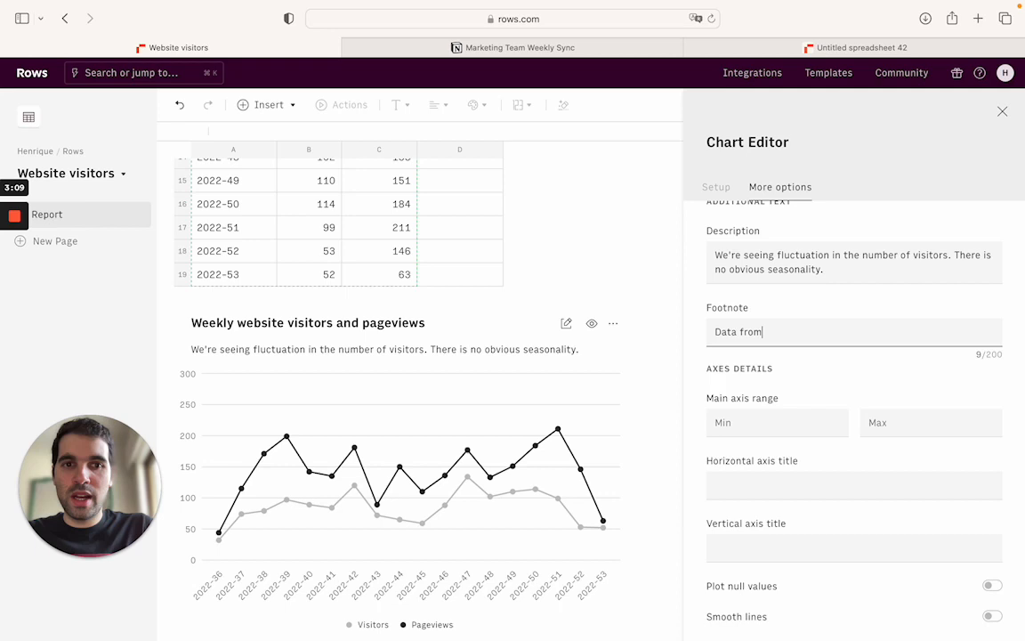
type("Google Analyt")
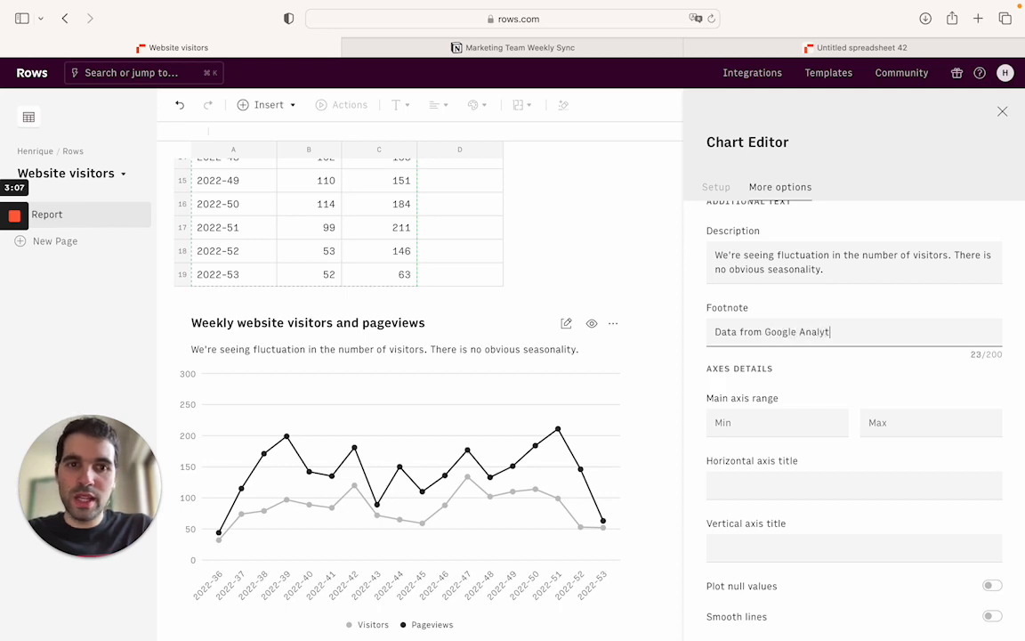
type("ics. Import")
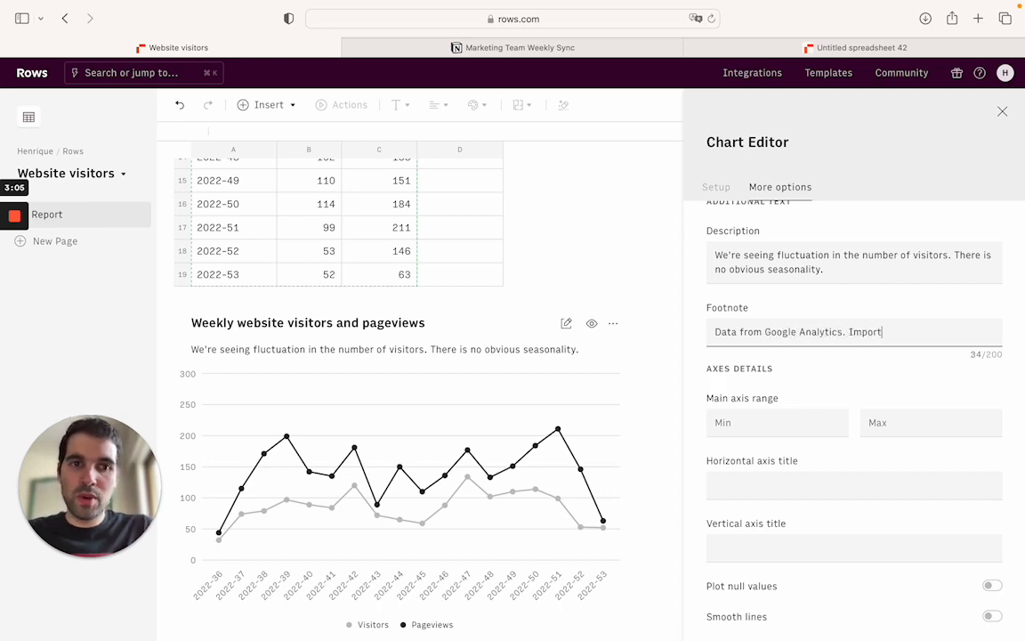
type("ed daily,")
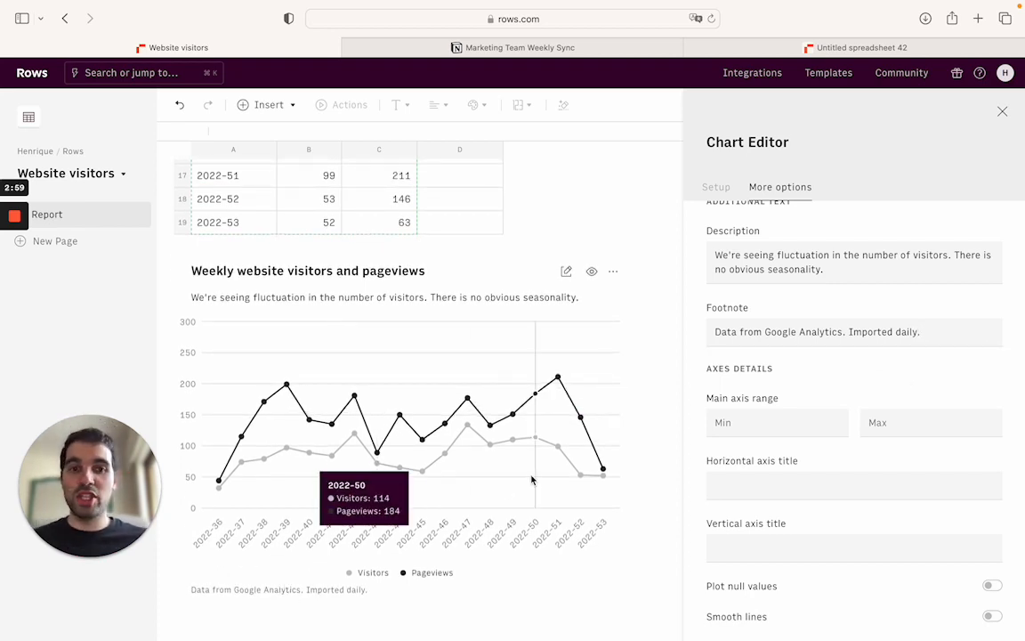
mouse_move(662, 350)
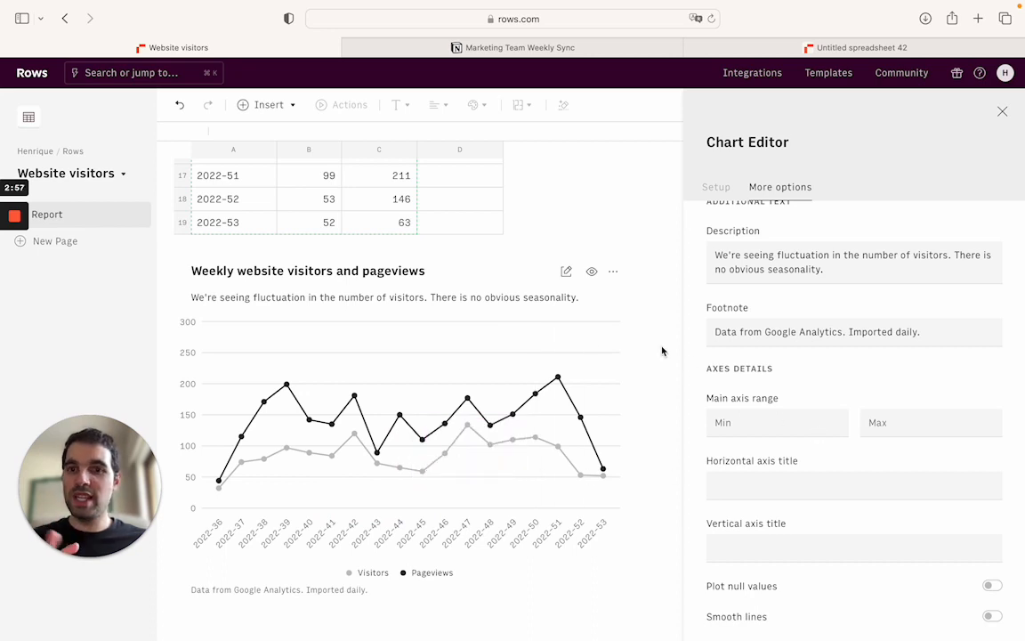
left_click(1003, 111)
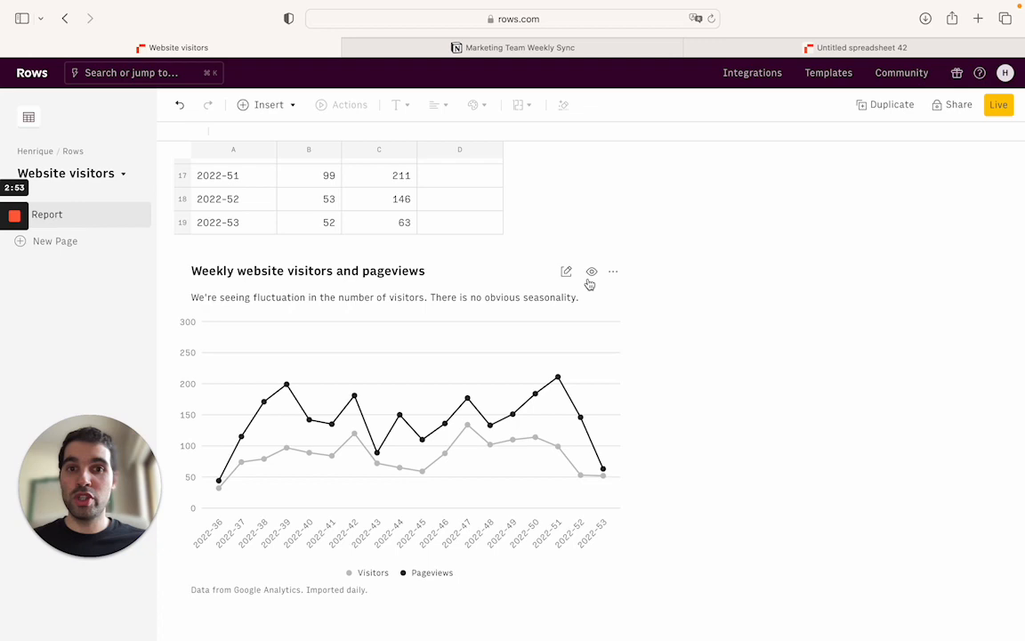
Enable Share privately with the link, then copy the chart's embed URL.
left_click(612, 271)
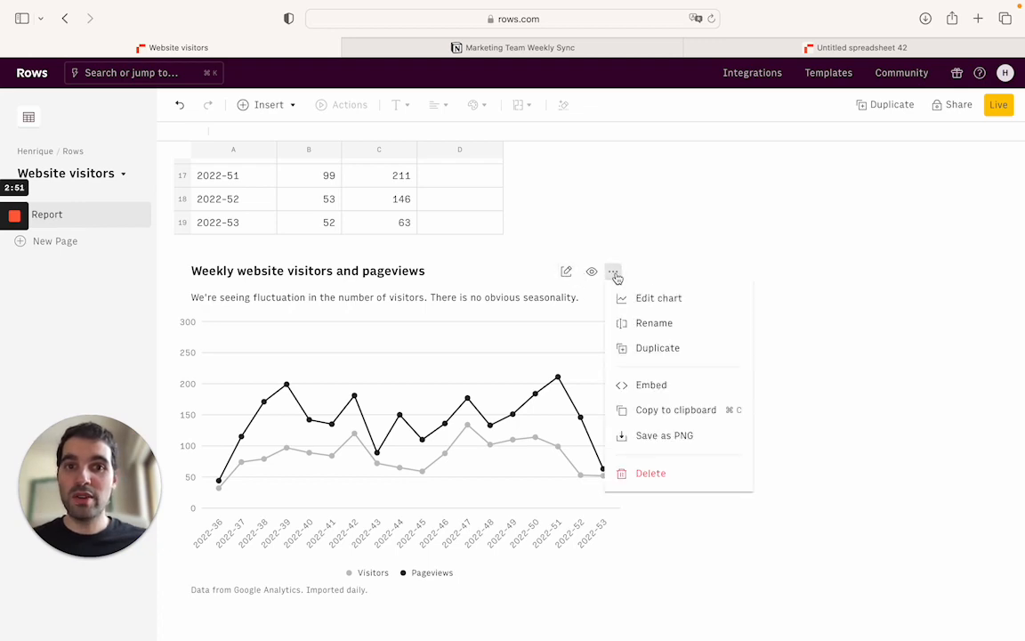
mouse_move(651, 384)
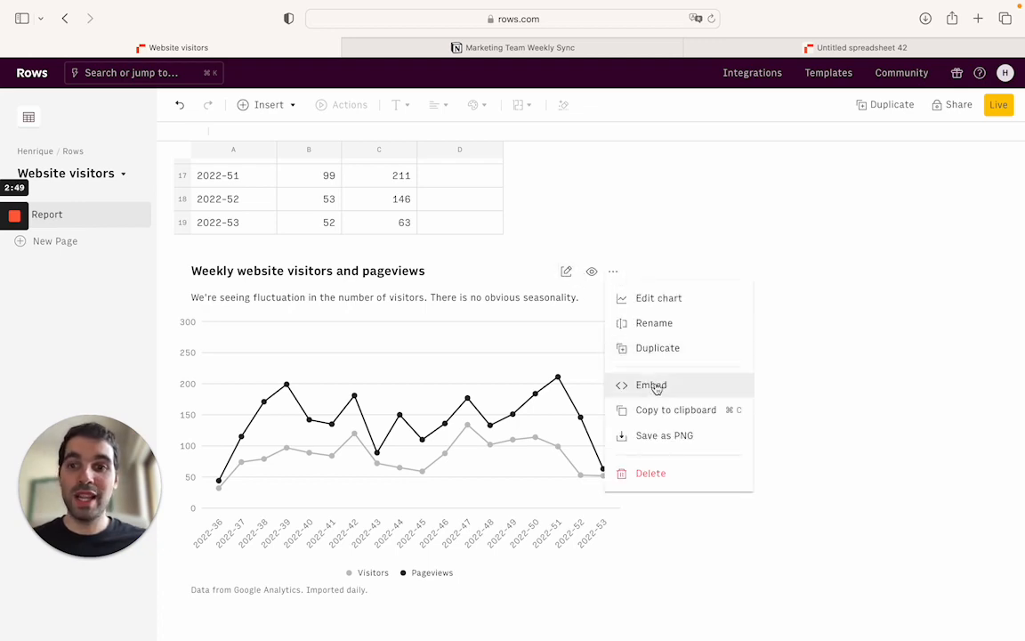
left_click(652, 384)
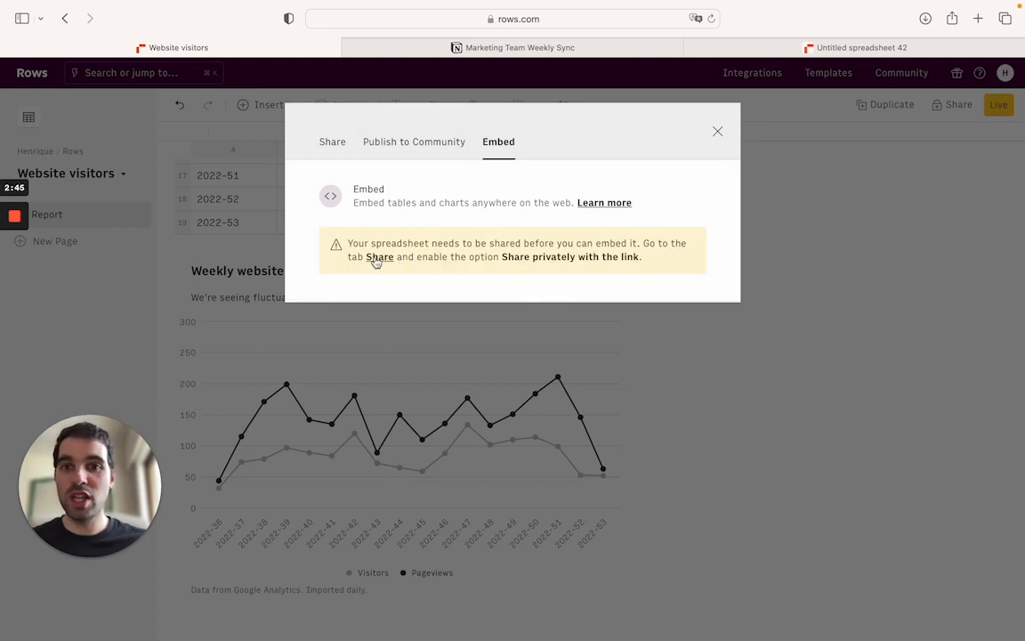
left_click(333, 143)
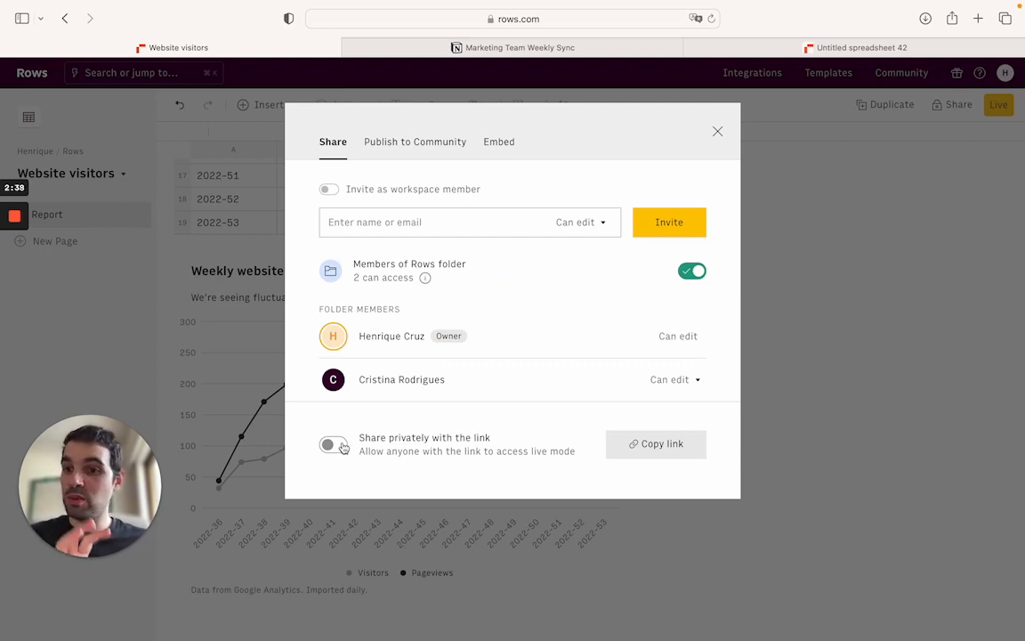
left_click(333, 444)
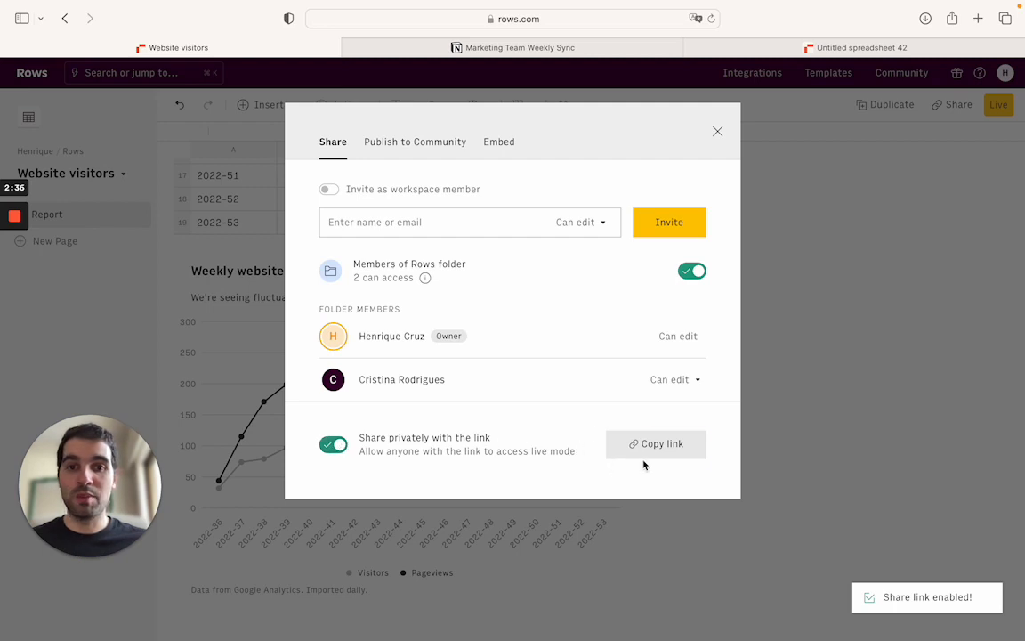
mouse_move(495, 156)
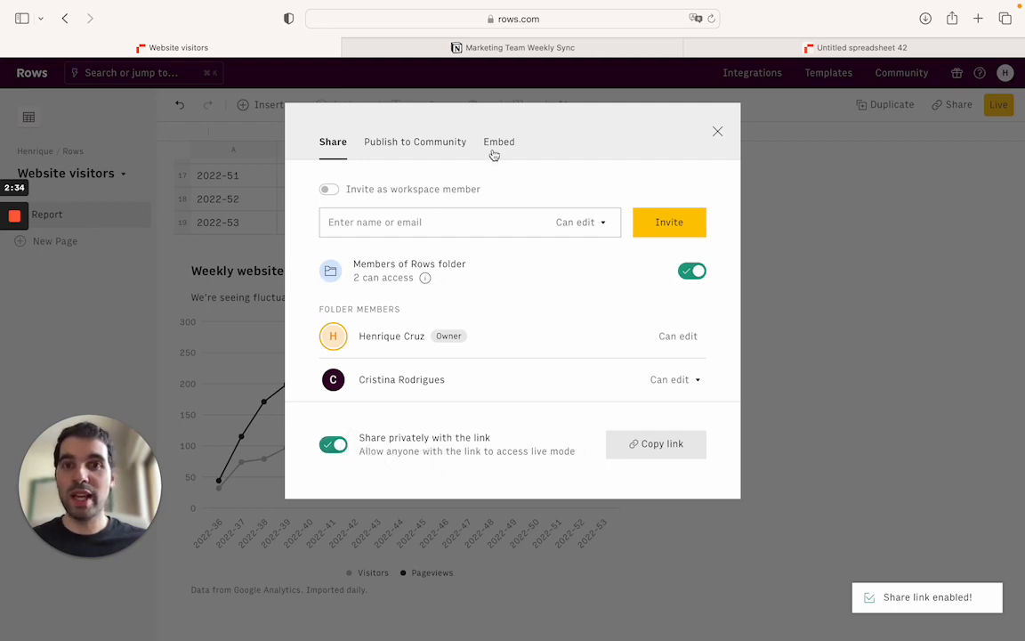
left_click(499, 142)
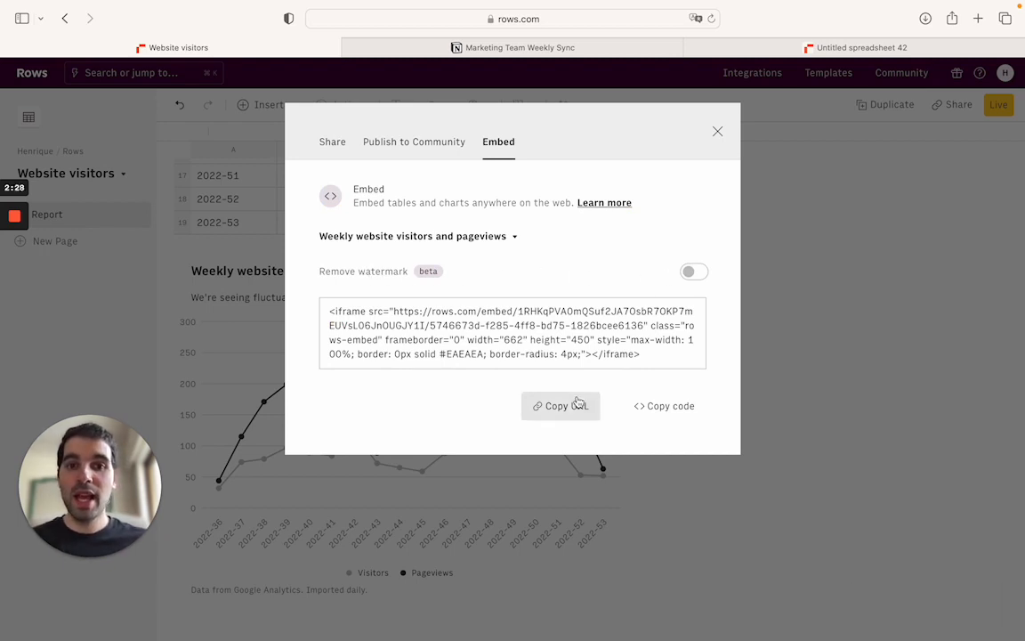
left_click(560, 405)
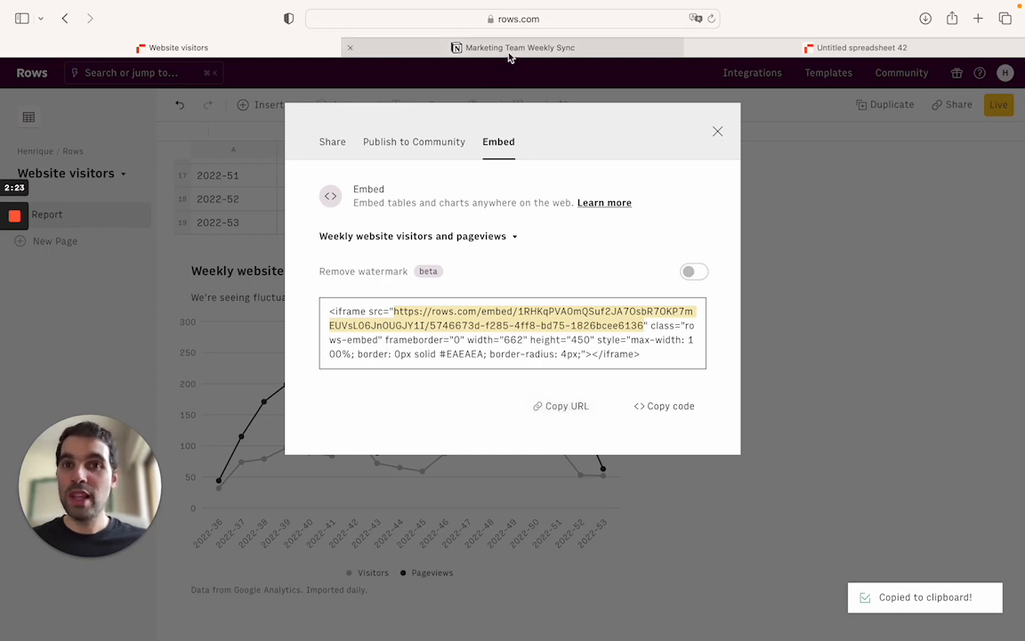
Paste the chart link into the Notion weekly sync page as a live embed and check it.
left_click(520, 46)
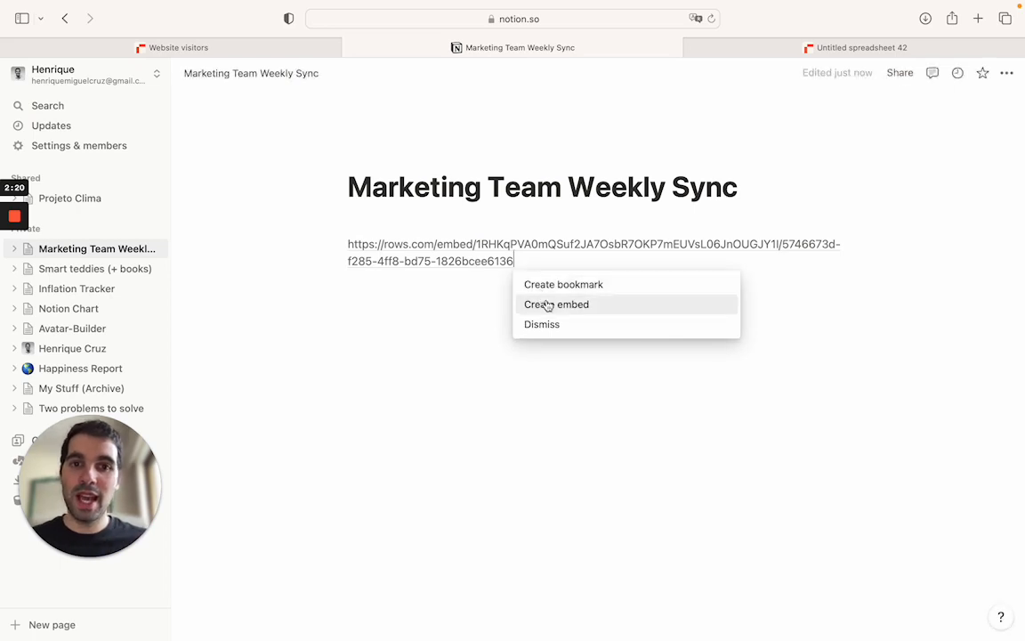
left_click(555, 304)
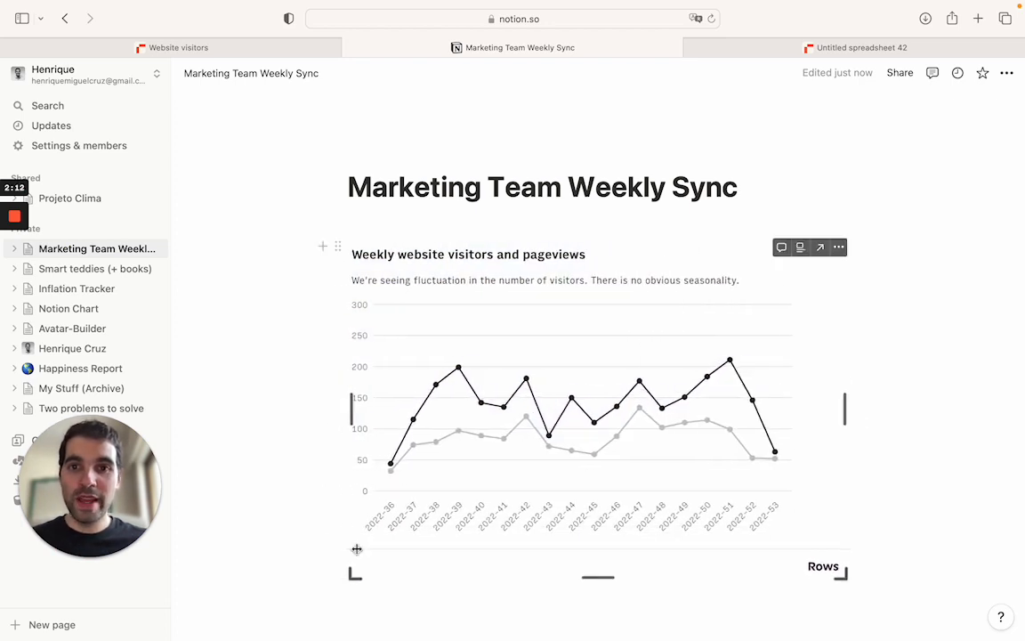
scroll("down", 3)
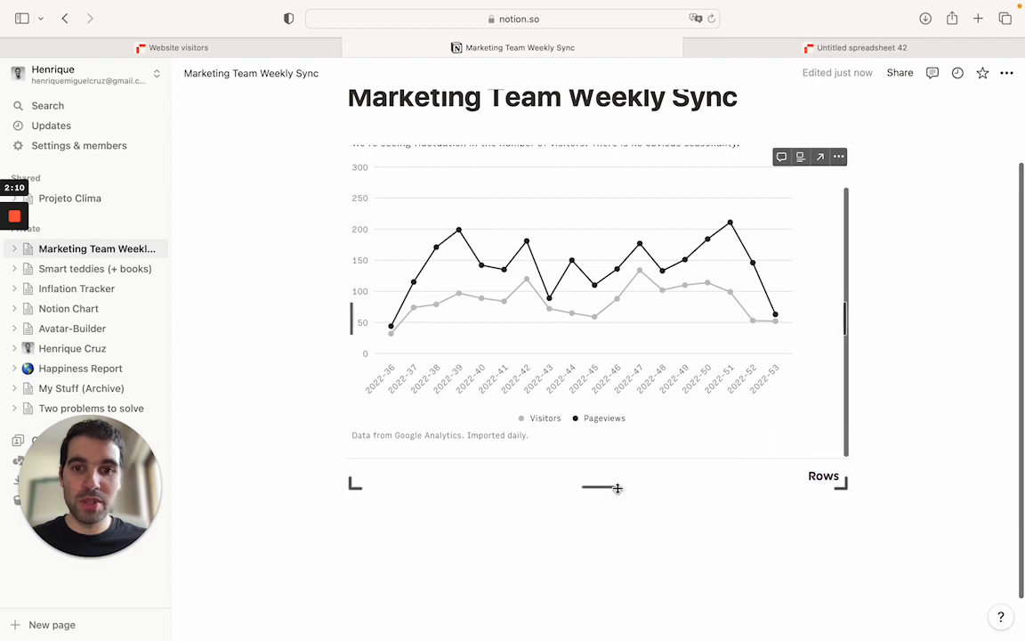
scroll("up", 3)
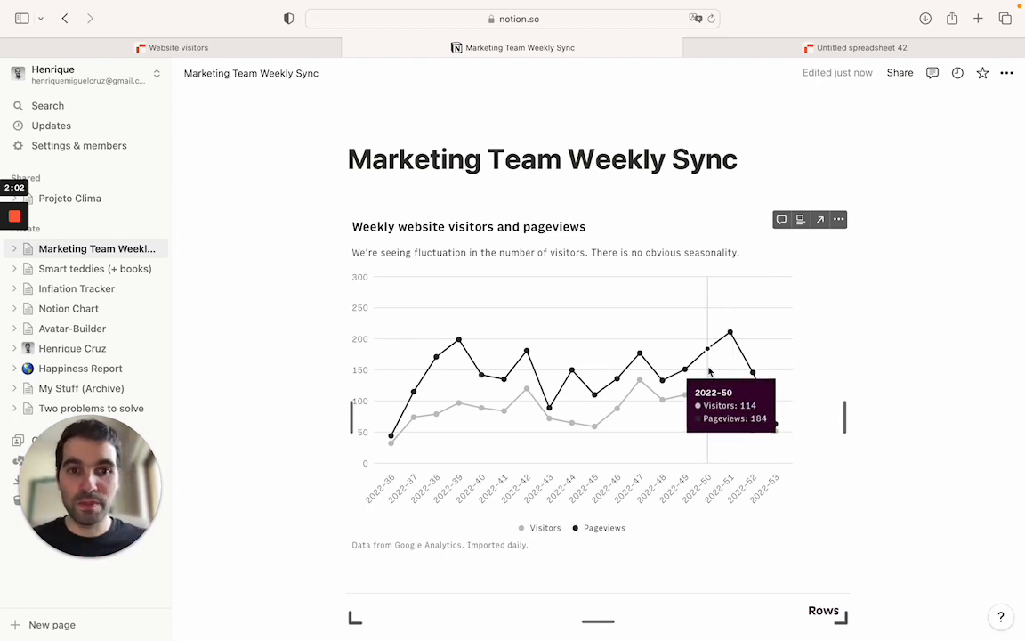
mouse_move(481, 378)
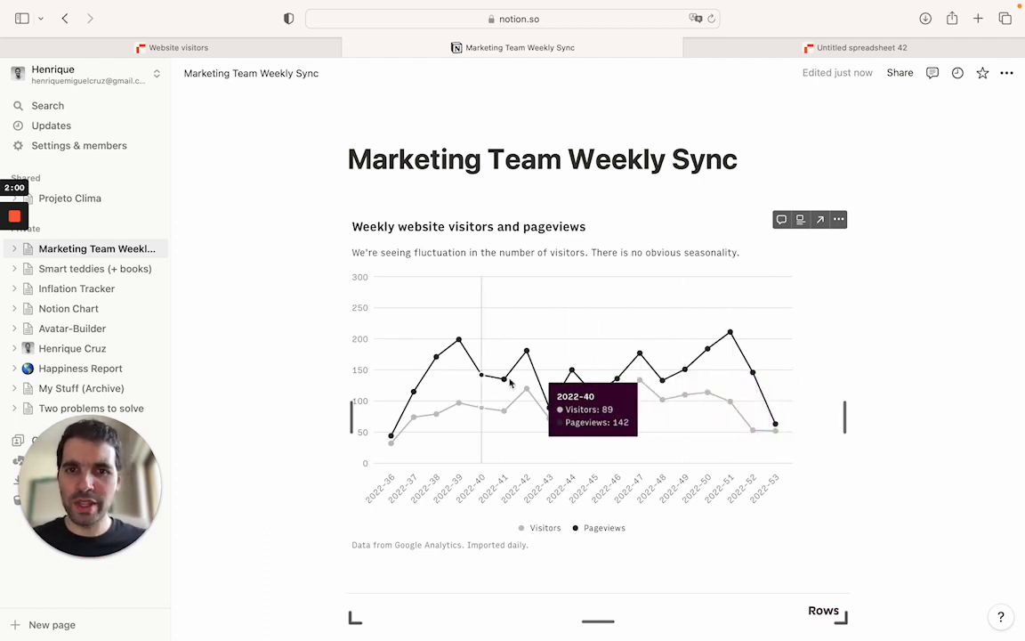
mouse_move(916, 354)
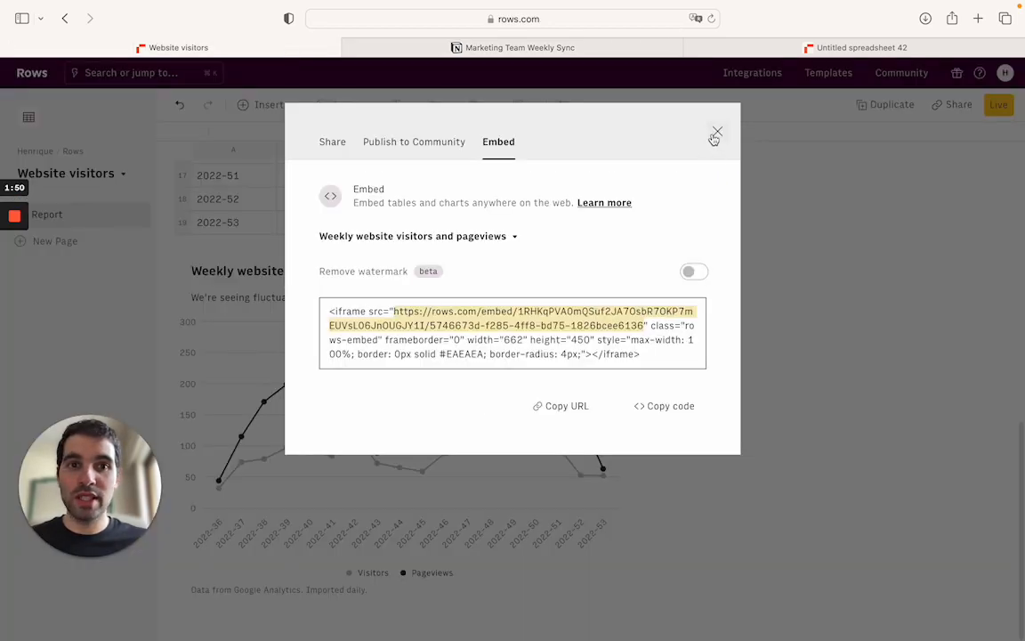
left_click(715, 133)
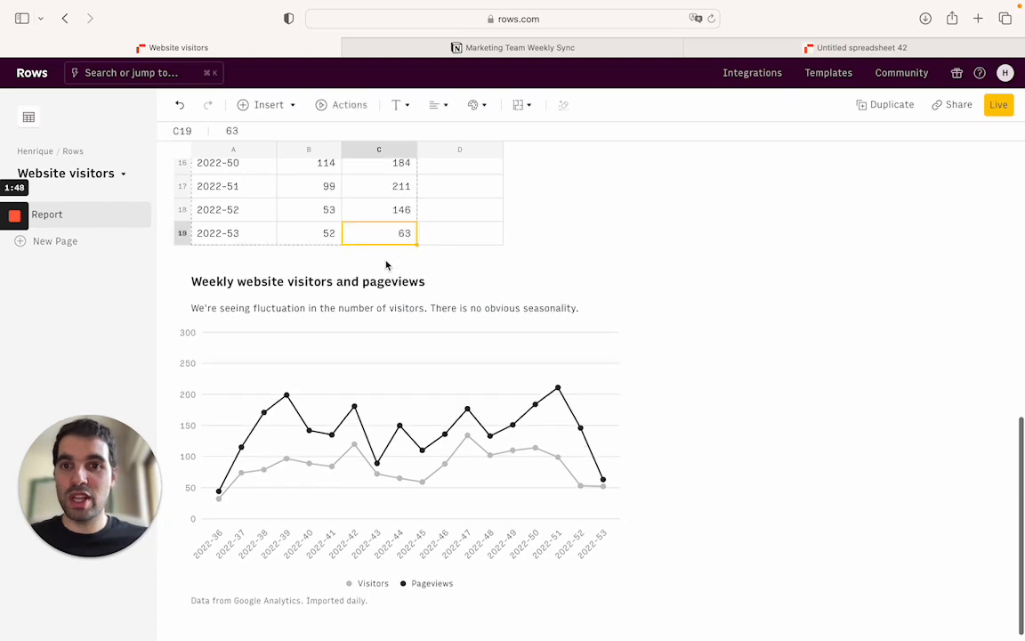
type("600")
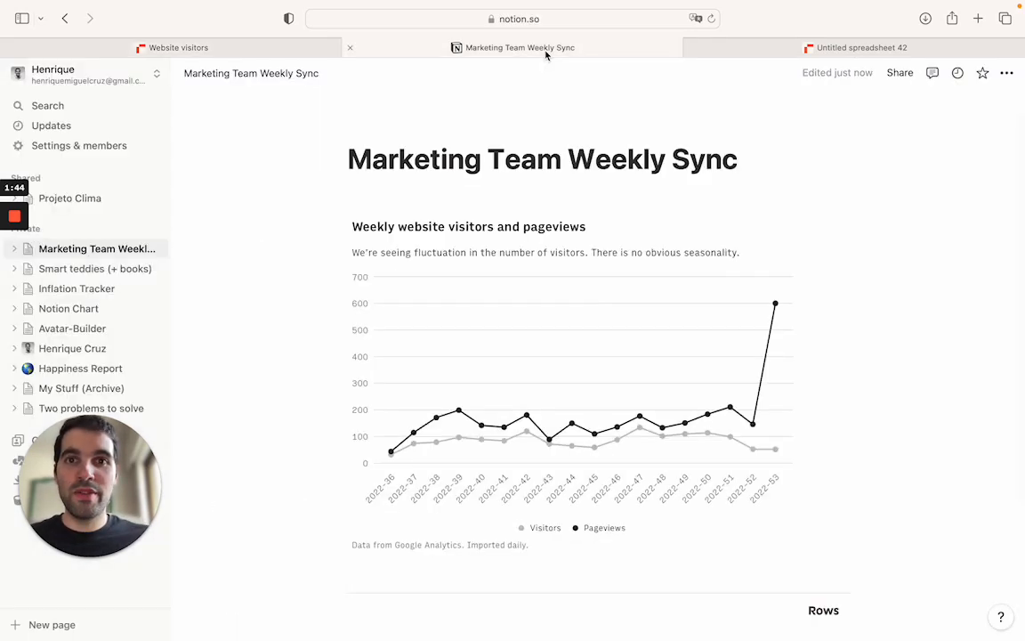
mouse_move(776, 311)
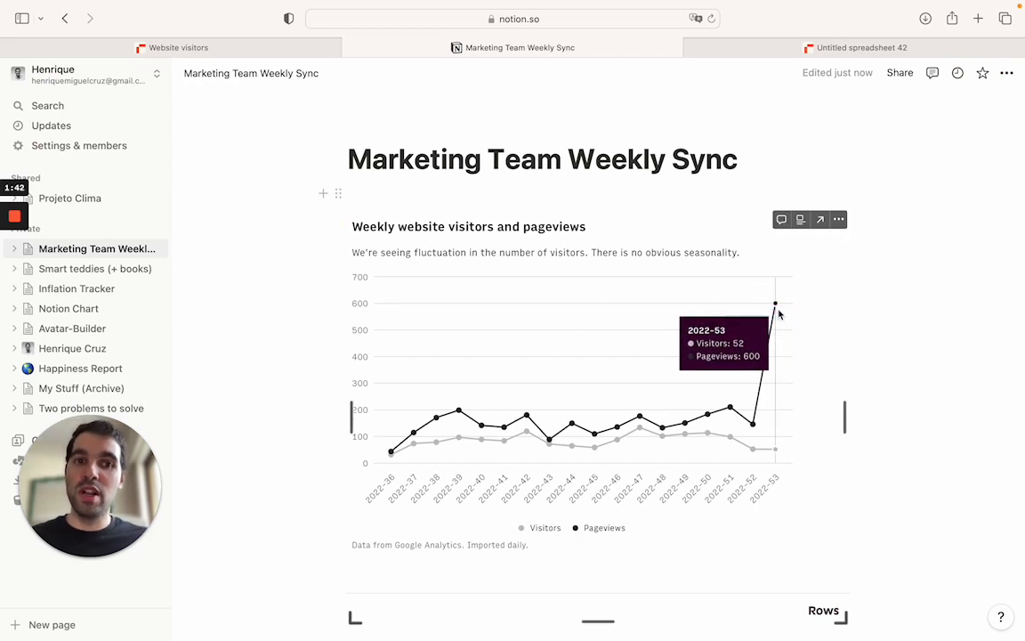
mouse_move(943, 311)
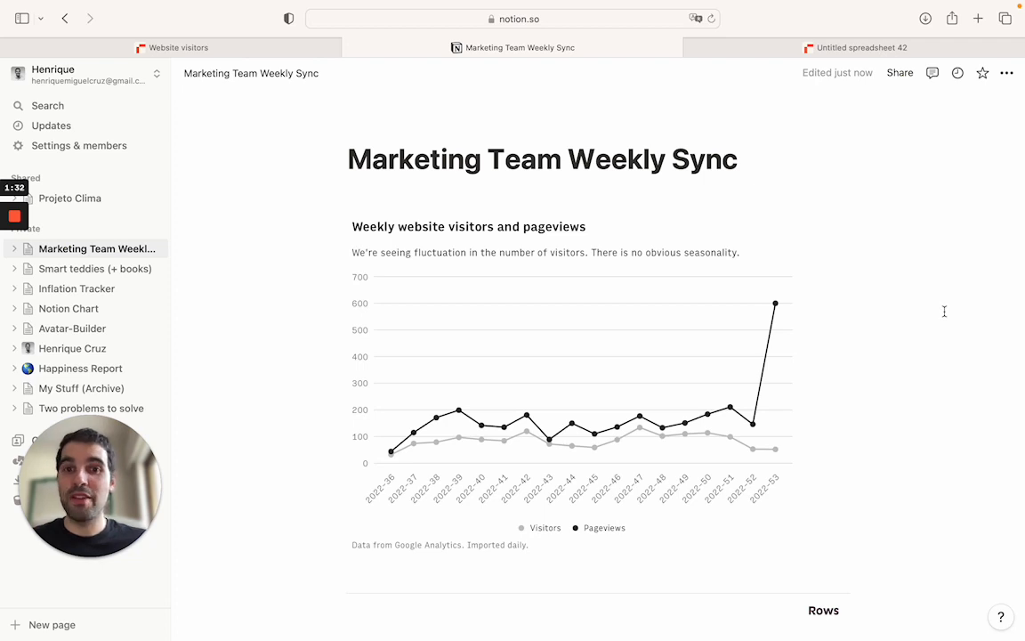
scroll("down", 3)
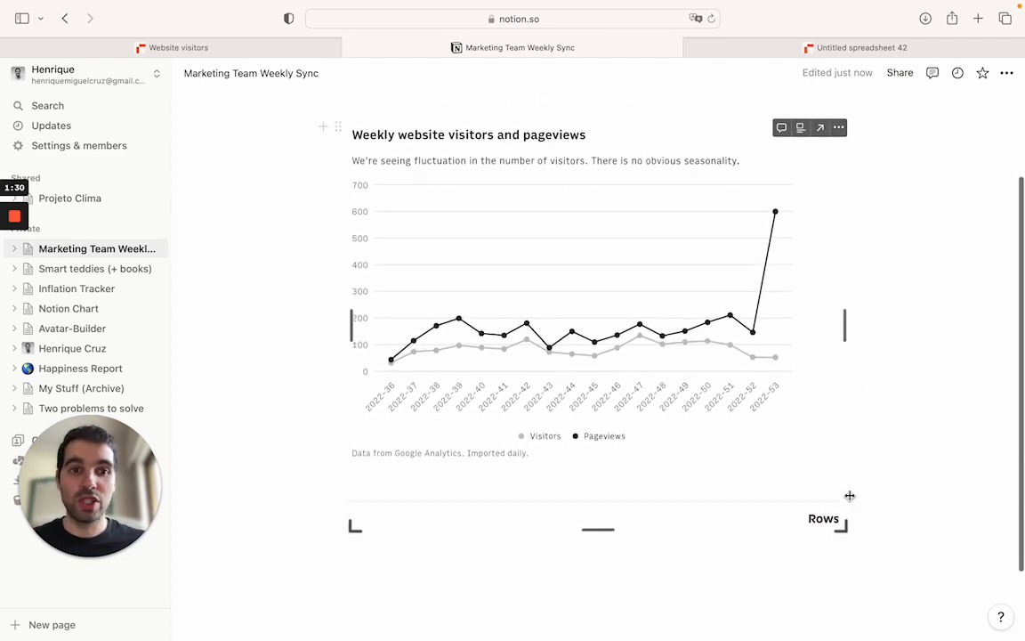
scroll("up", 3)
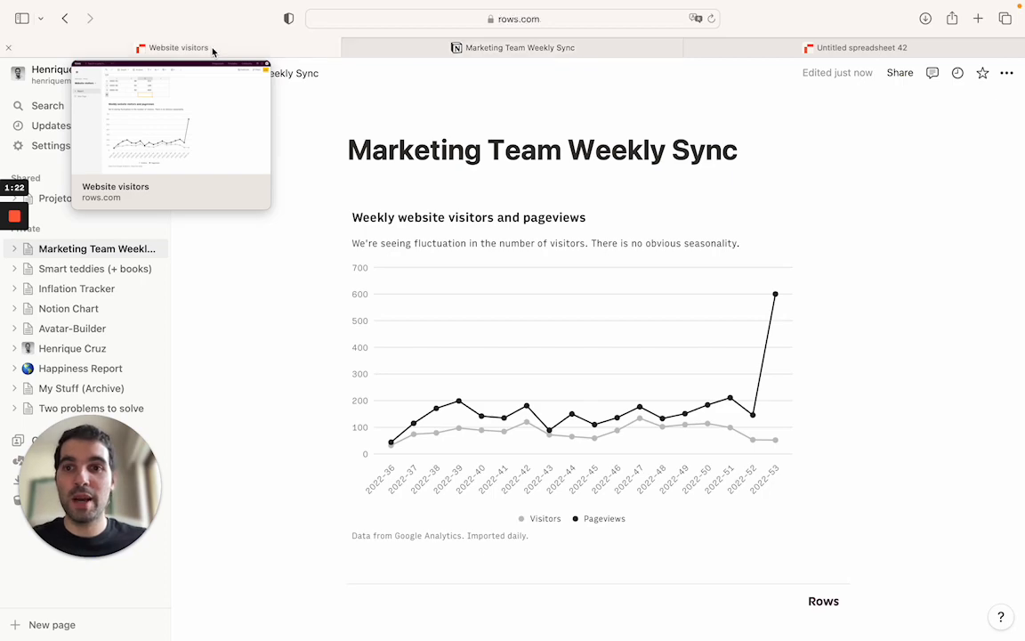
Switch the weekly visitors chart to Column and open the Report table's ⋯ menu.
left_click(178, 47)
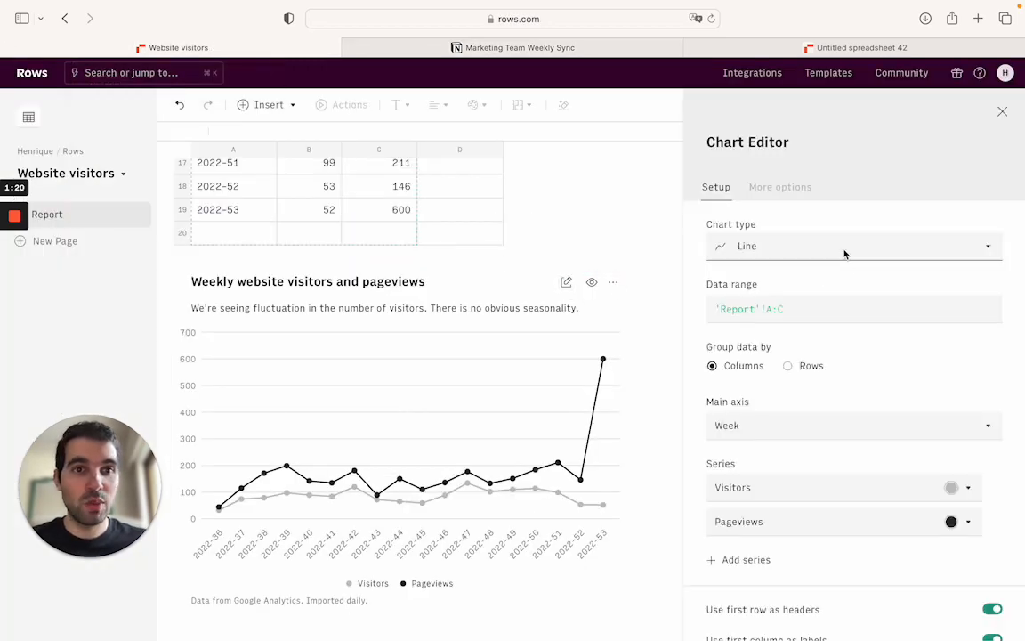
left_click(851, 245)
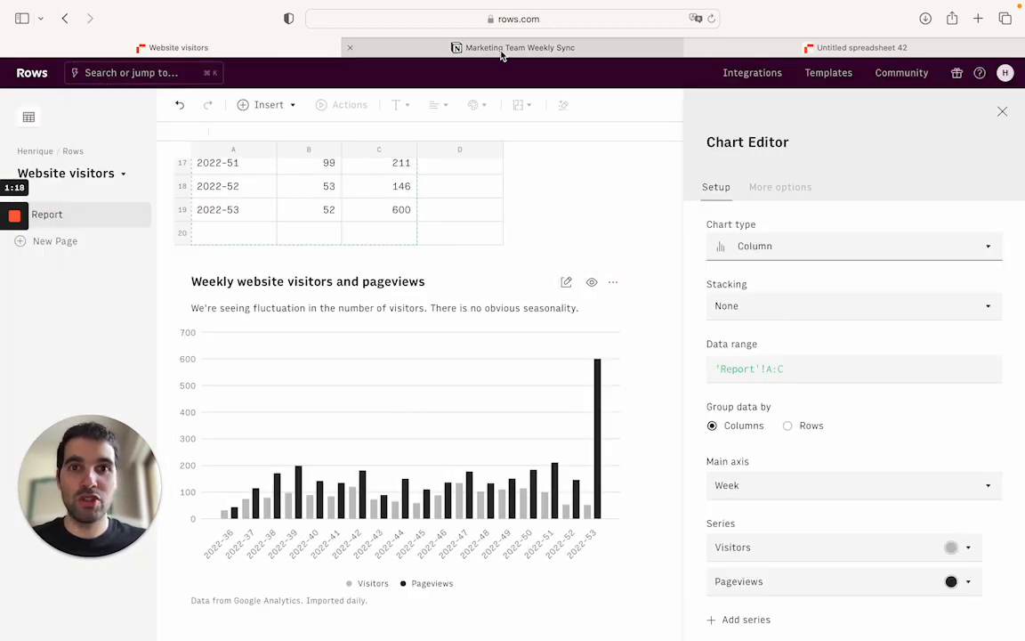
left_click(513, 46)
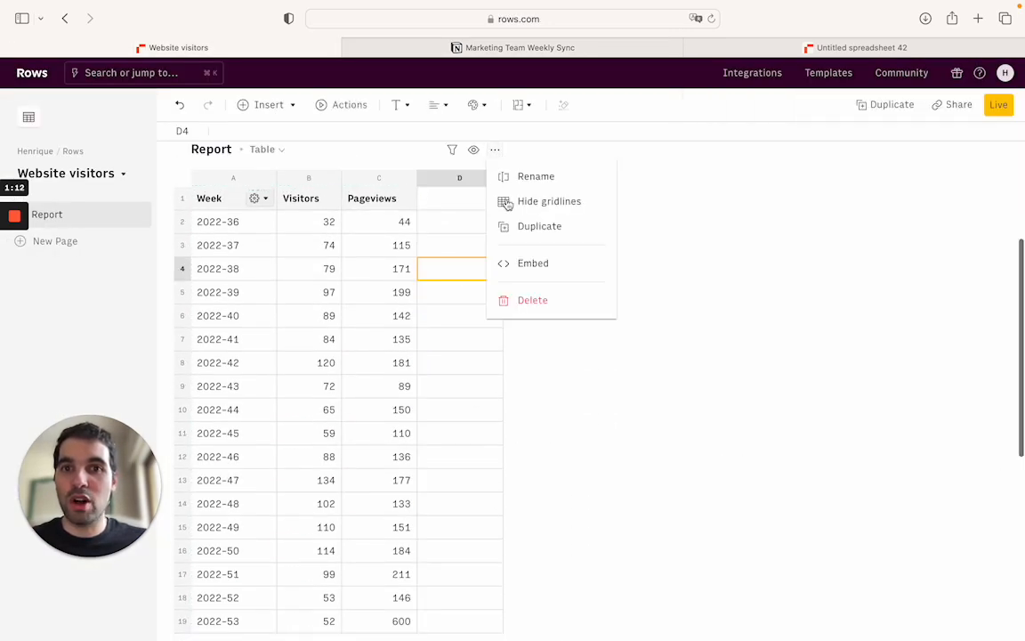
Copy the Report table's embed link and embed it live in Notion below the column chart.
left_click(533, 263)
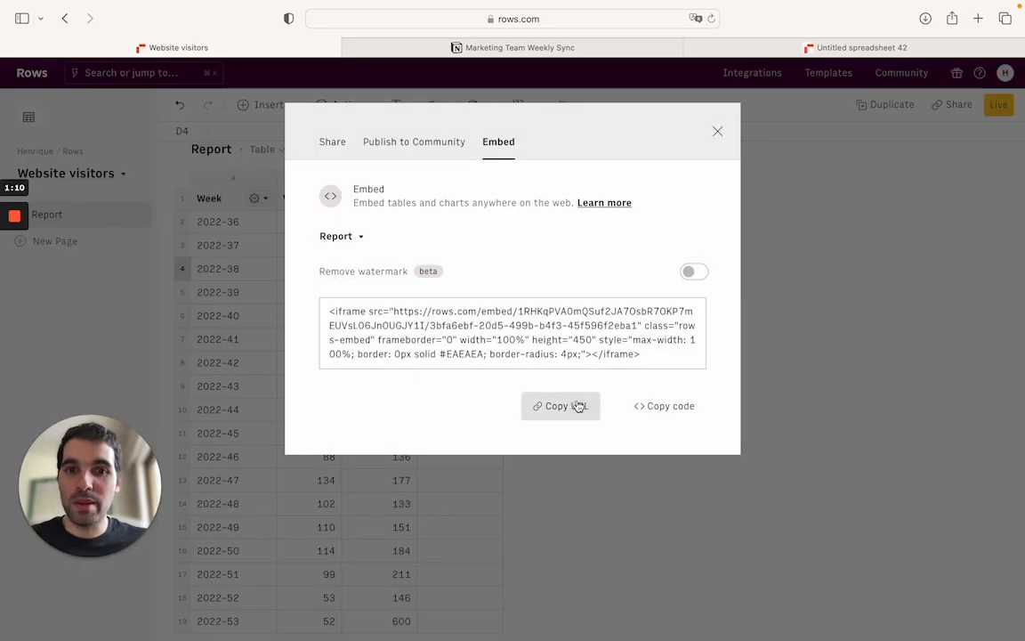
left_click(520, 47)
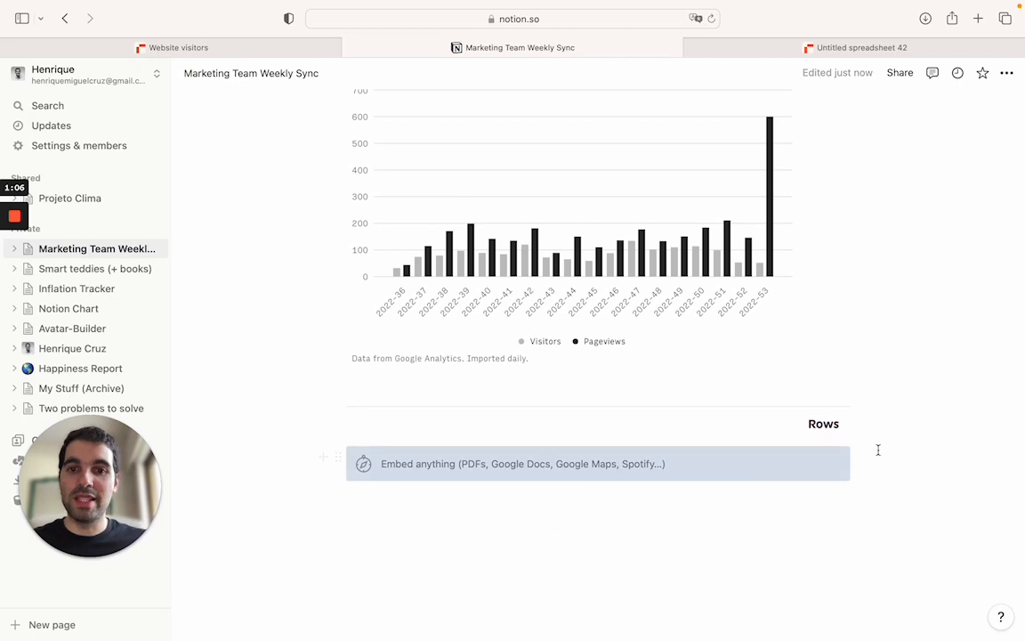
scroll("down", 3)
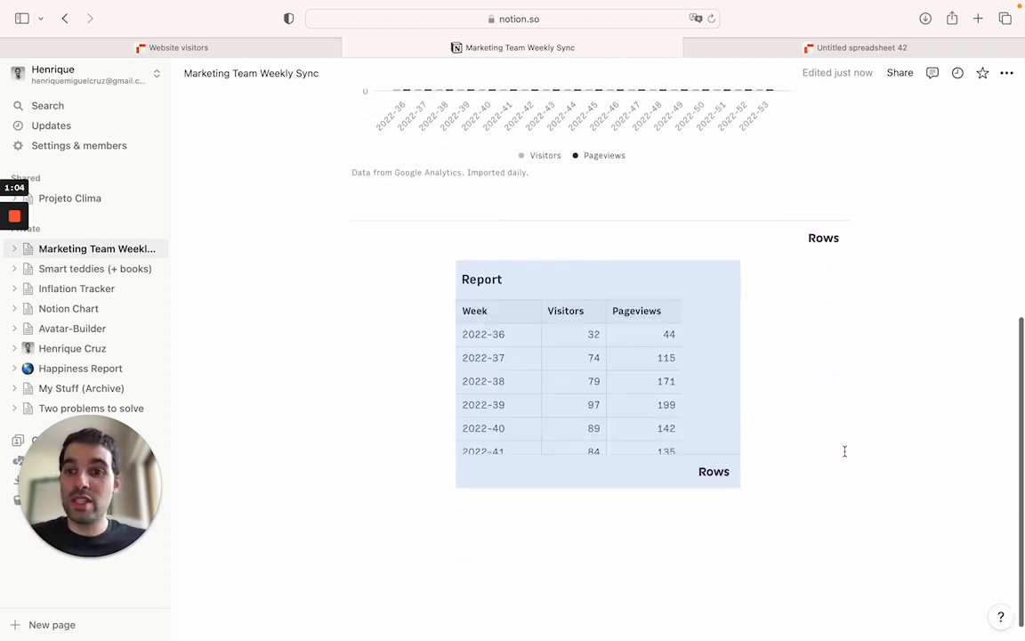
scroll("down", 3)
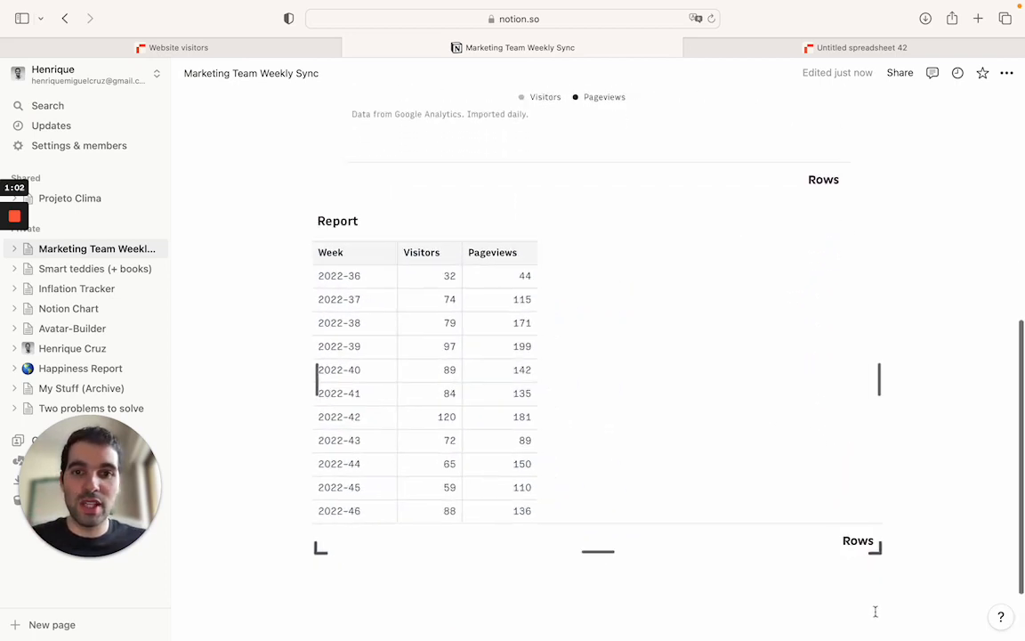
scroll("up", 3)
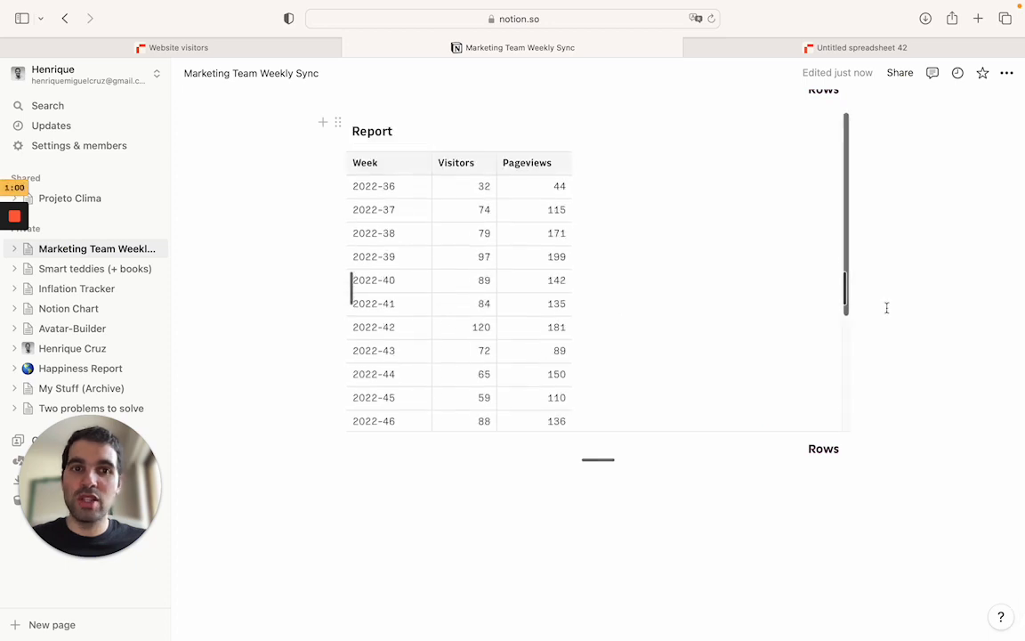
scroll("up", 3)
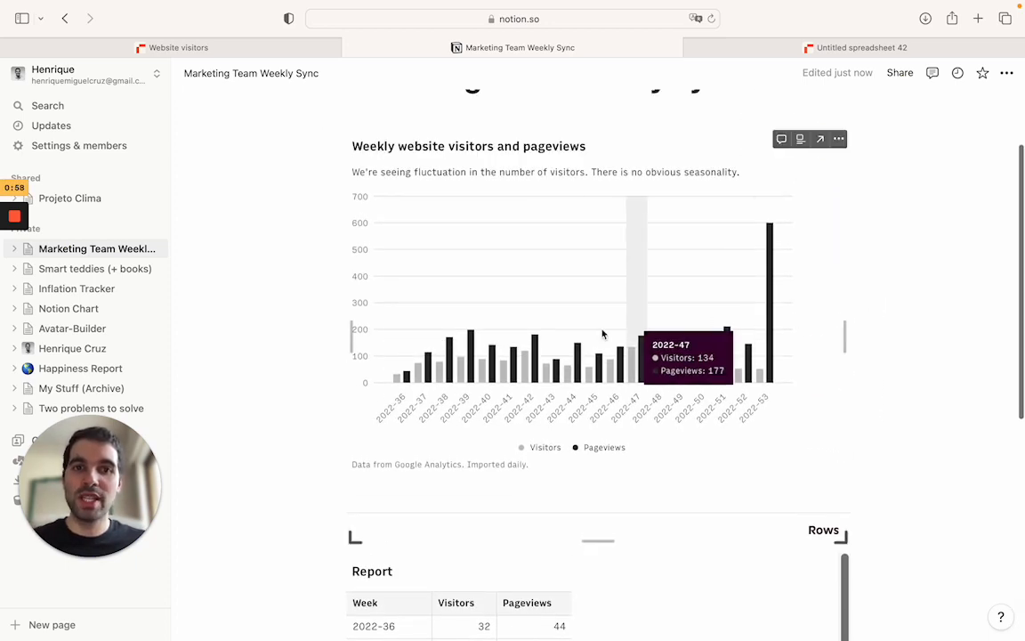
scroll("up", 3)
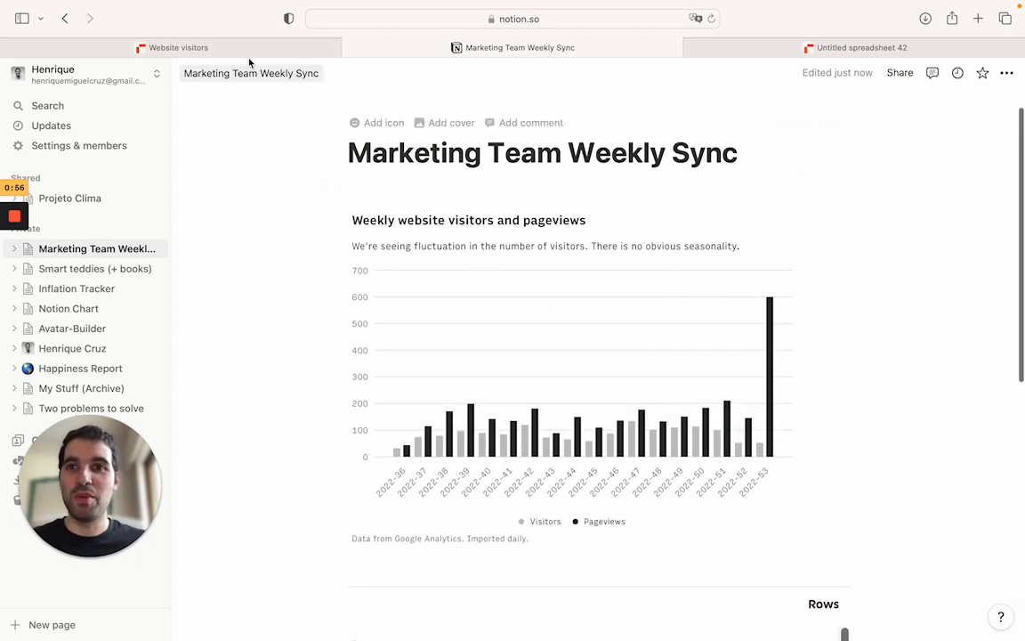
left_click(178, 46)
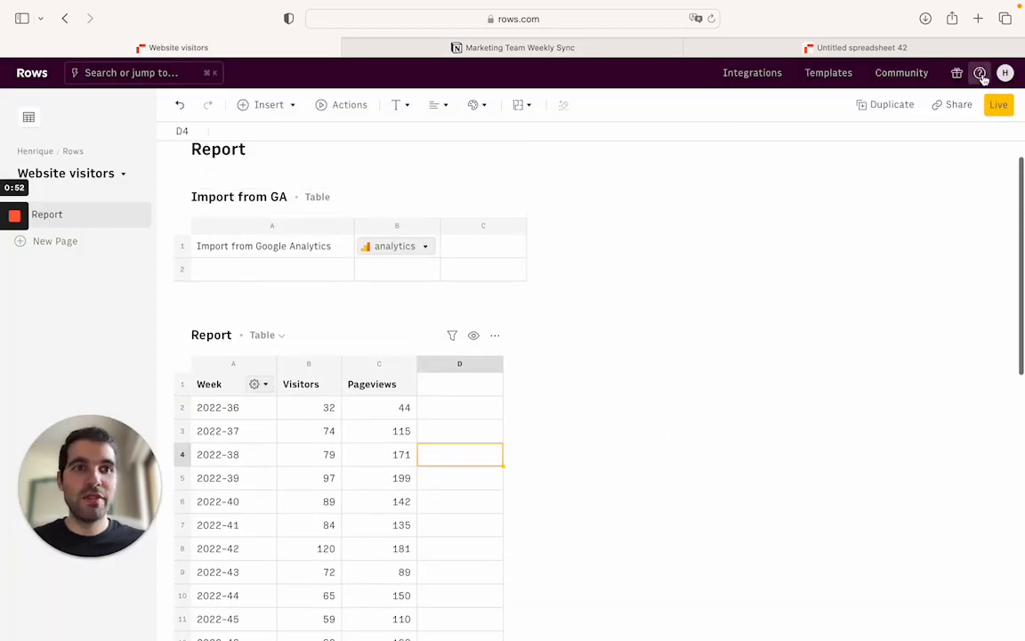
Search Rows documentation for "embed", read "Embedding Tables and Charts in Notion", return to Notion.
left_click(978, 71)
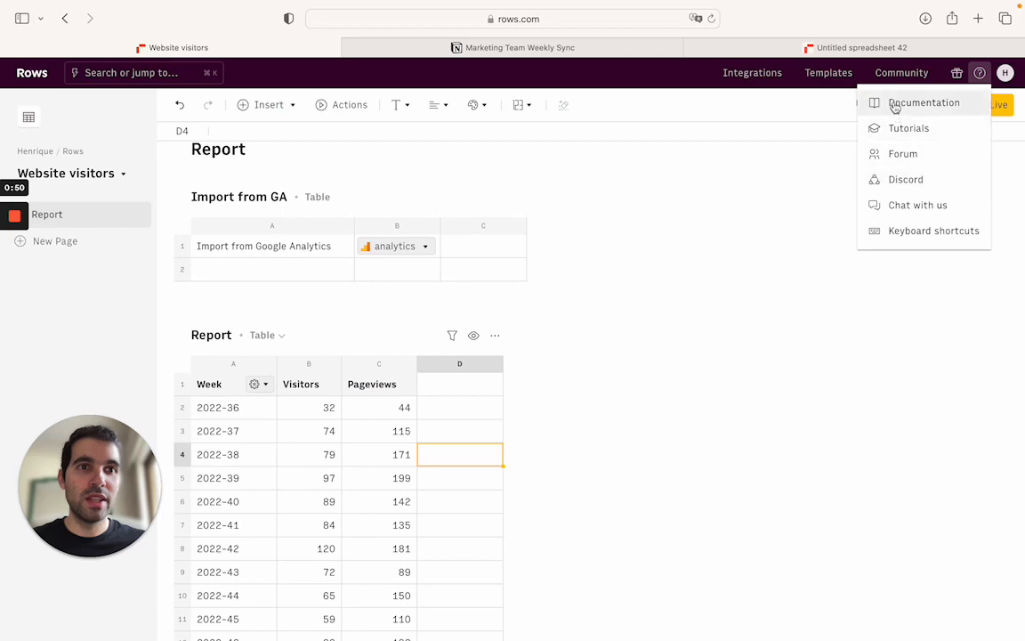
left_click(923, 101)
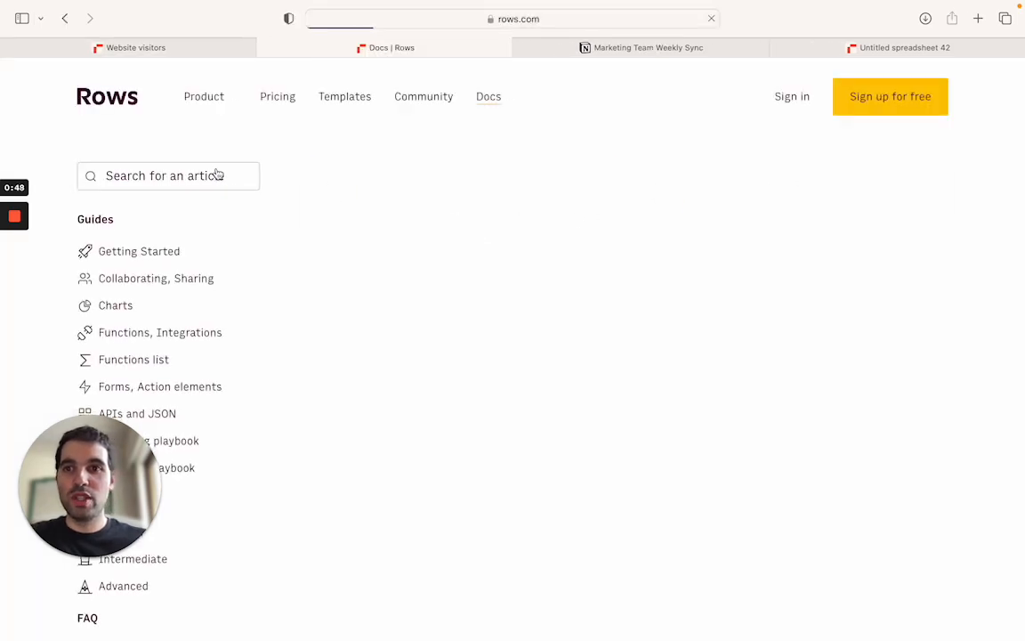
type("embed")
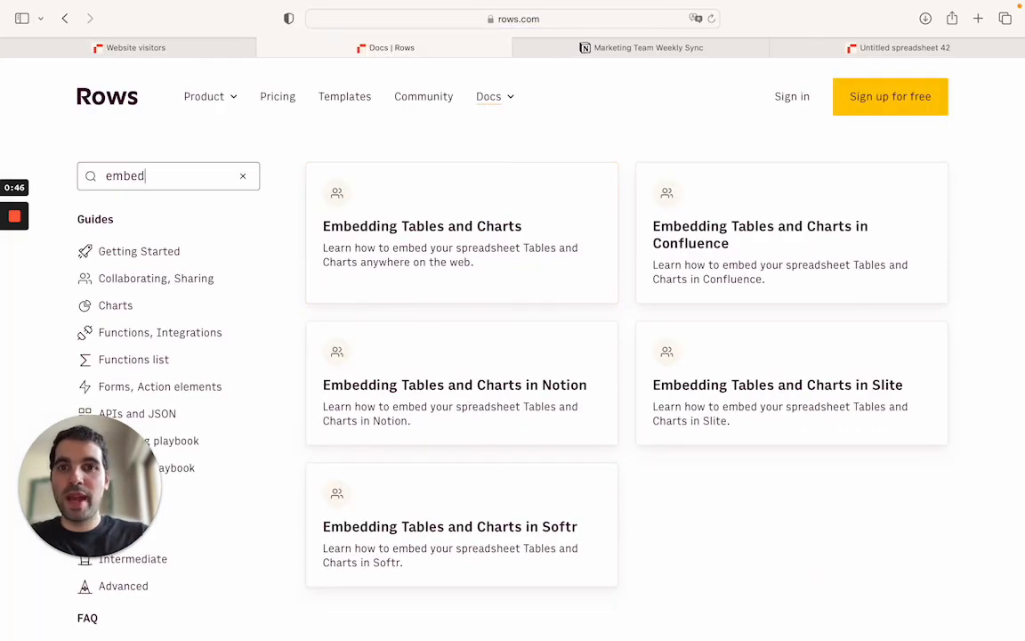
left_click(456, 384)
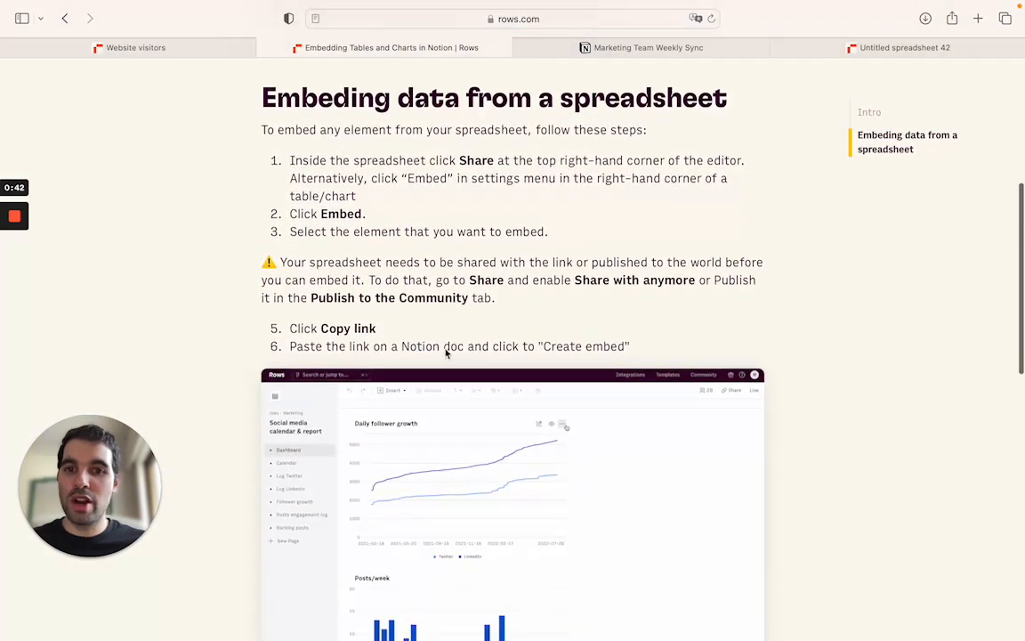
scroll("down", 3)
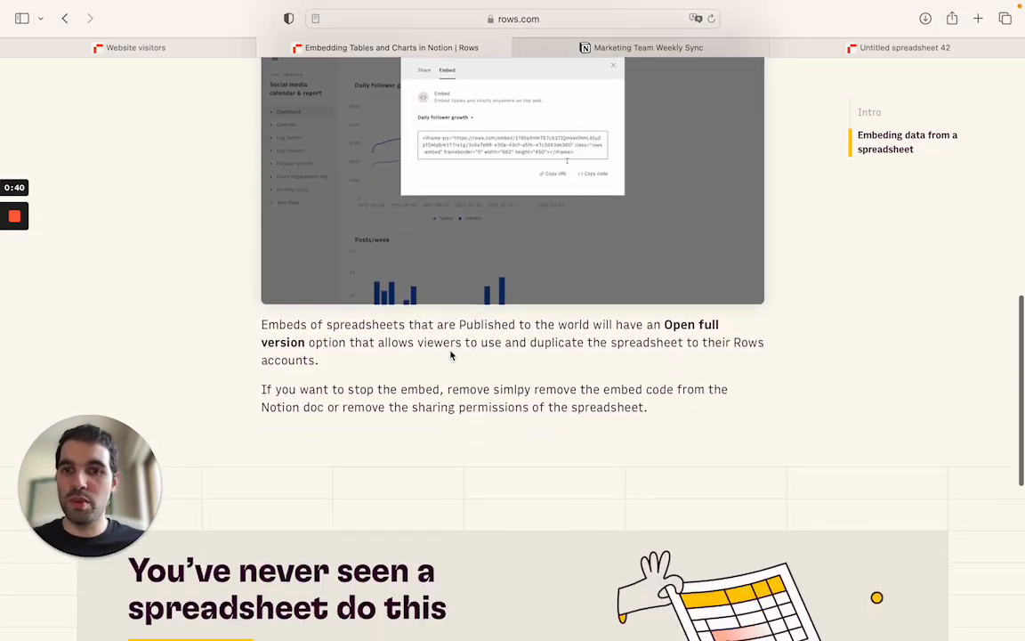
left_click(648, 46)
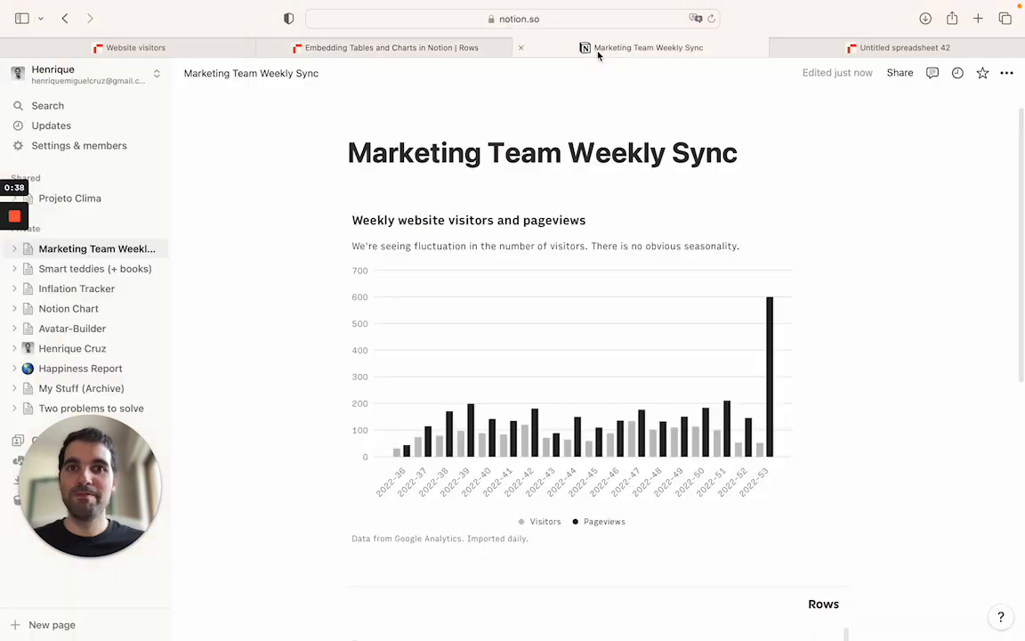